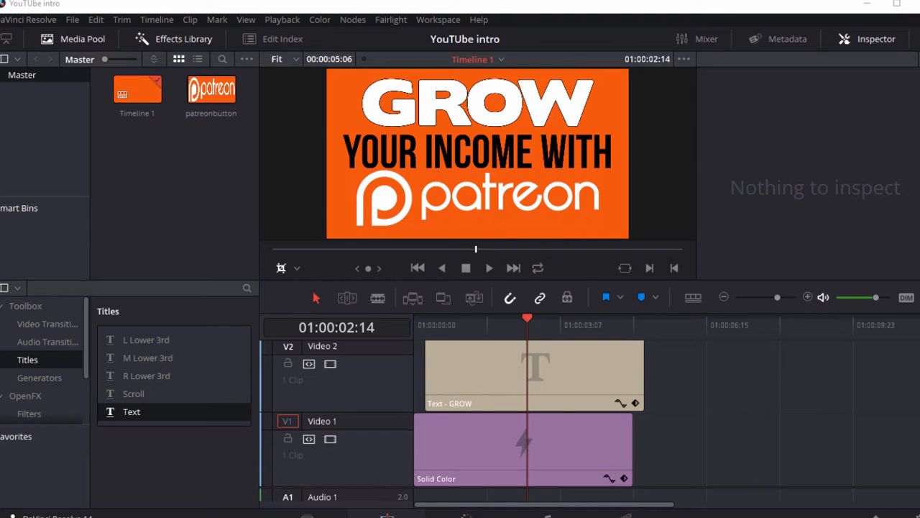
{"action": "mouse_move", "coordinate": [742, 193]}
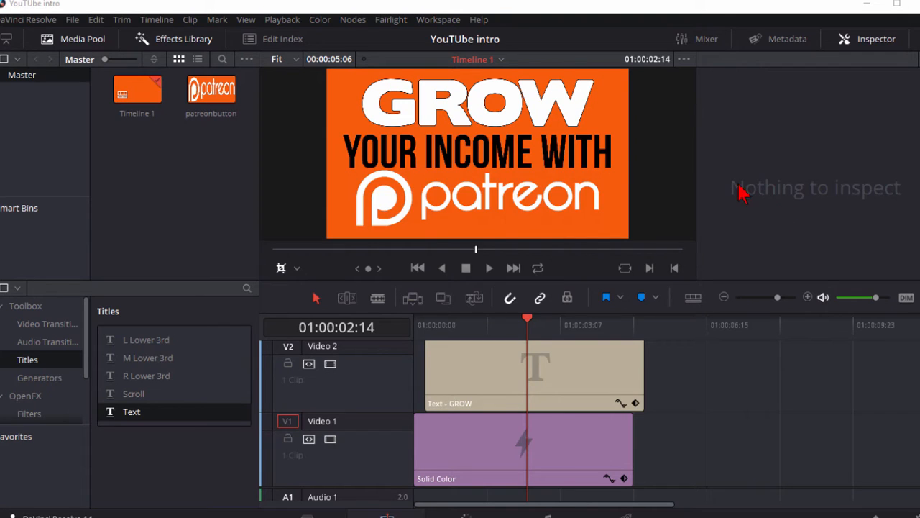
{"action": "mouse_move", "coordinate": [620, 127]}
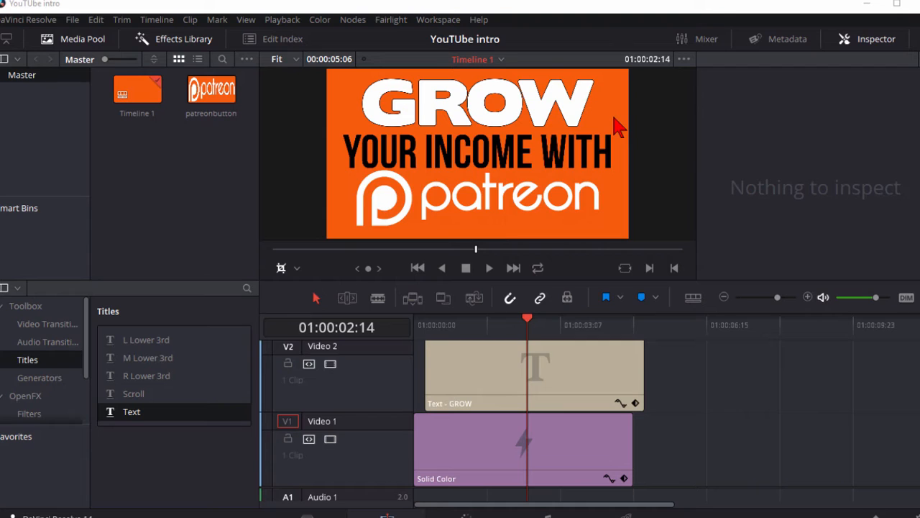
{"action": "mouse_move", "coordinate": [611, 128]}
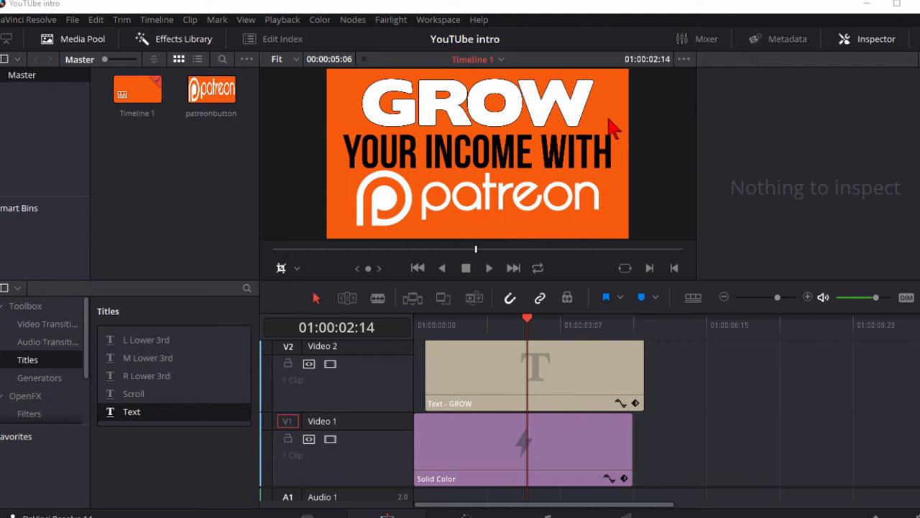
{"action": "mouse_move", "coordinate": [621, 204]}
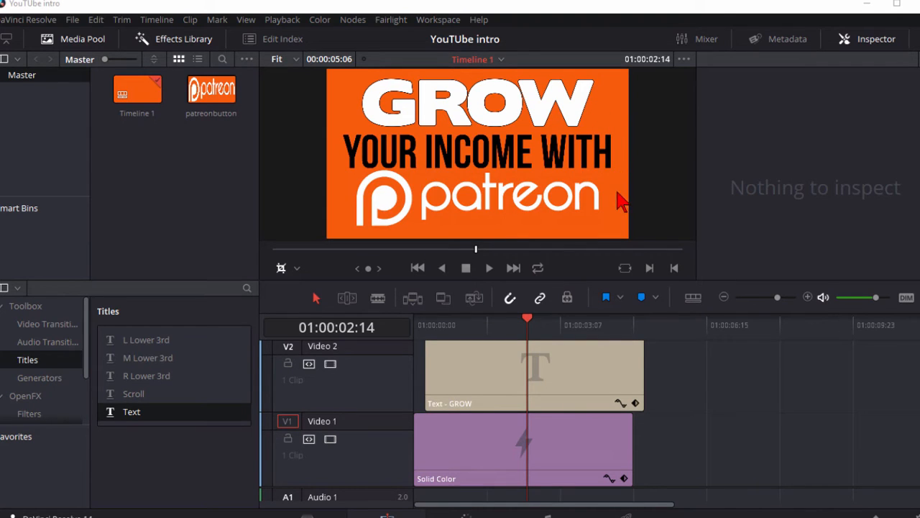
{"action": "mouse_move", "coordinate": [620, 224]}
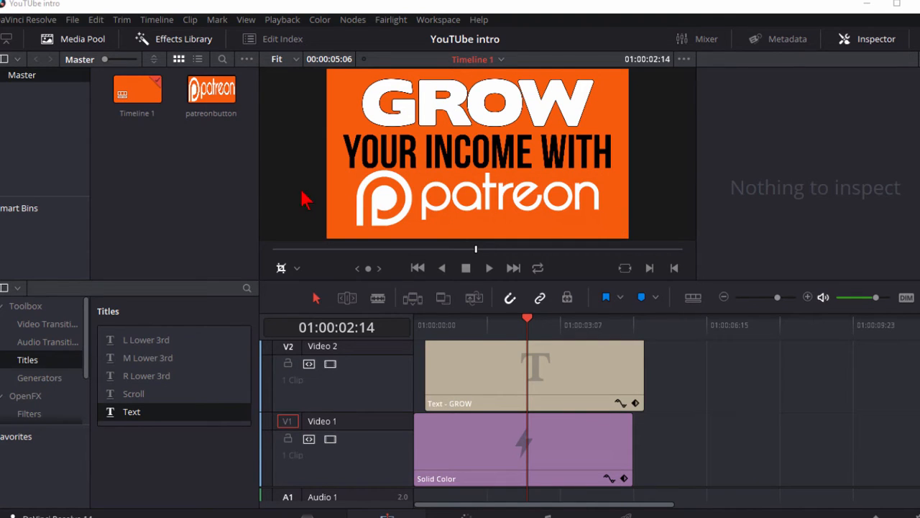
{"action": "mouse_move", "coordinate": [136, 153]}
{"action": "type", "text": "YouTube Intro 1"}
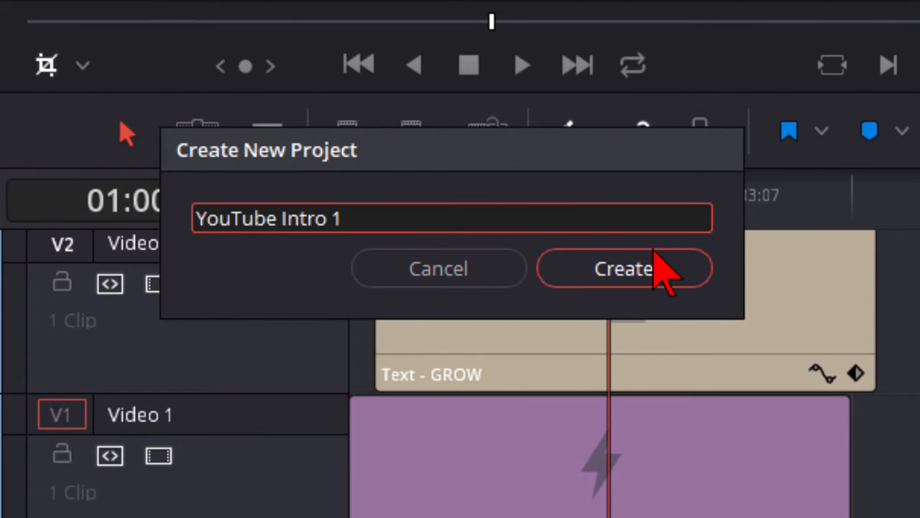
Create the YouTube Intro 1 project and review its Master Settings (1920x1080, 24 fps).
{"action": "left_click", "coordinate": [624, 268]}
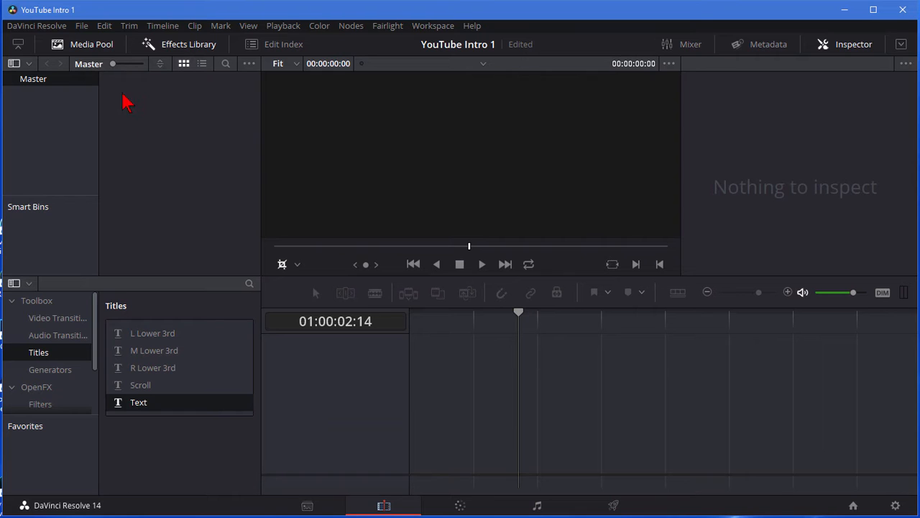
{"action": "left_click", "coordinate": [81, 25]}
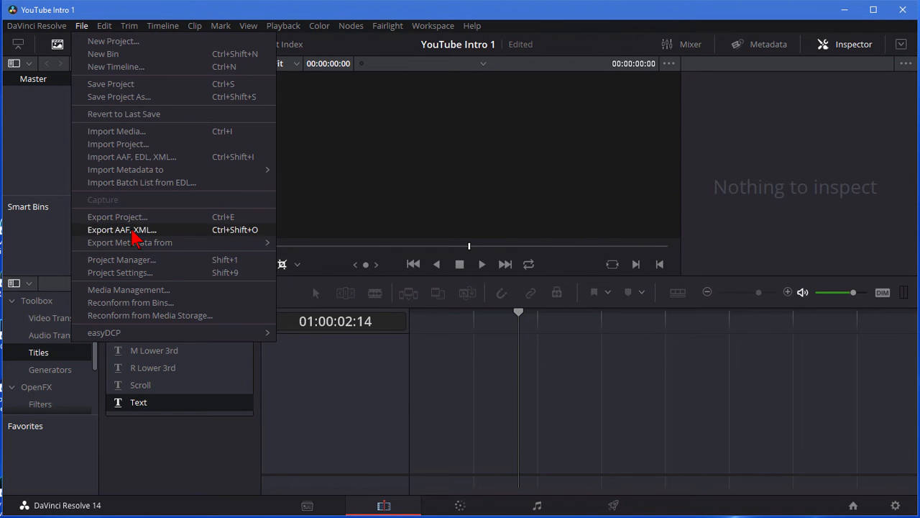
{"action": "left_click", "coordinate": [119, 272]}
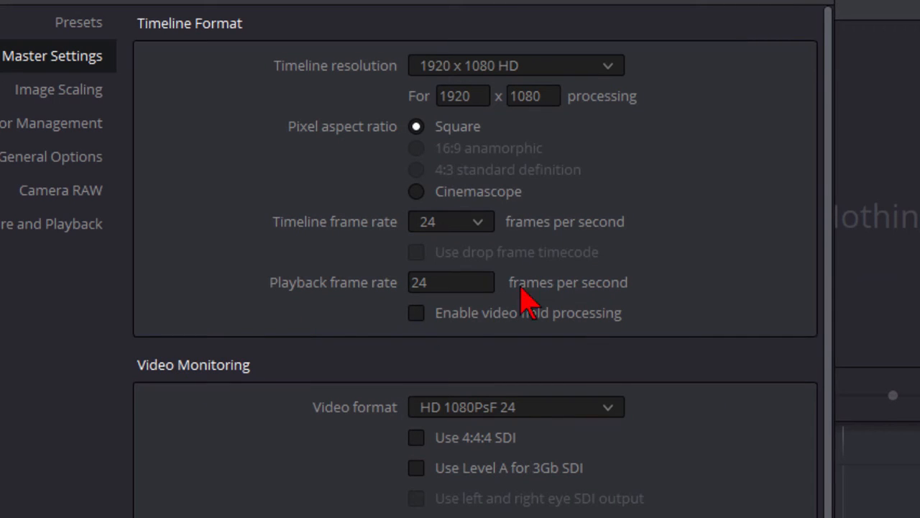
{"action": "mouse_move", "coordinate": [499, 97]}
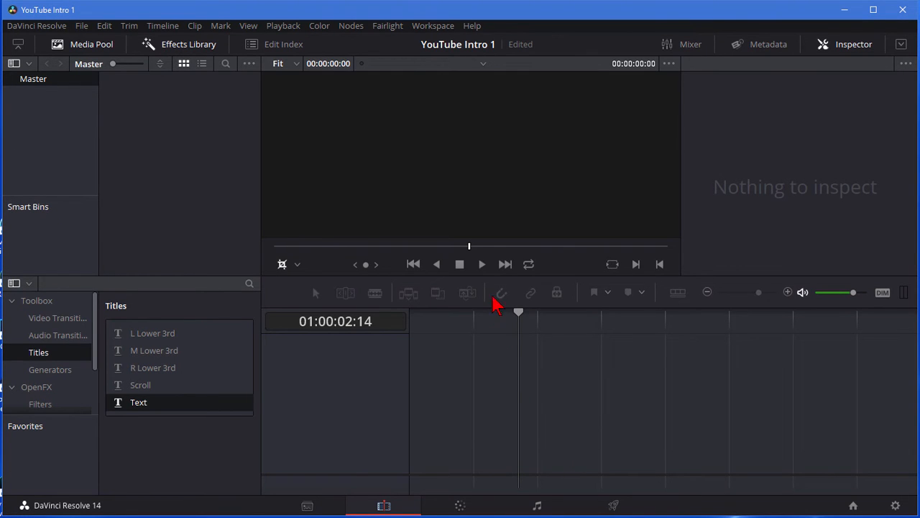
{"action": "mouse_move", "coordinate": [485, 201]}
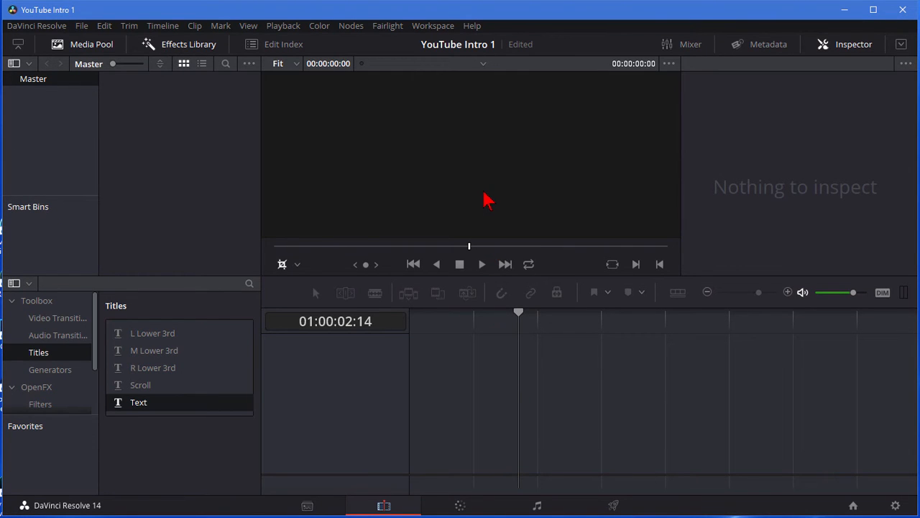
{"action": "mouse_move", "coordinate": [411, 265]}
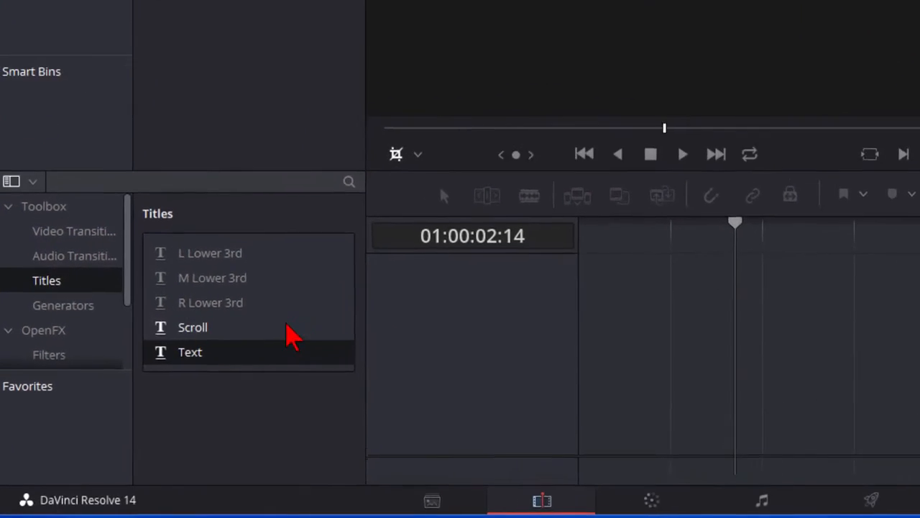
Place a Solid Color generator on Video 1 and select it for editing in the Inspector.
{"action": "left_click", "coordinate": [63, 305]}
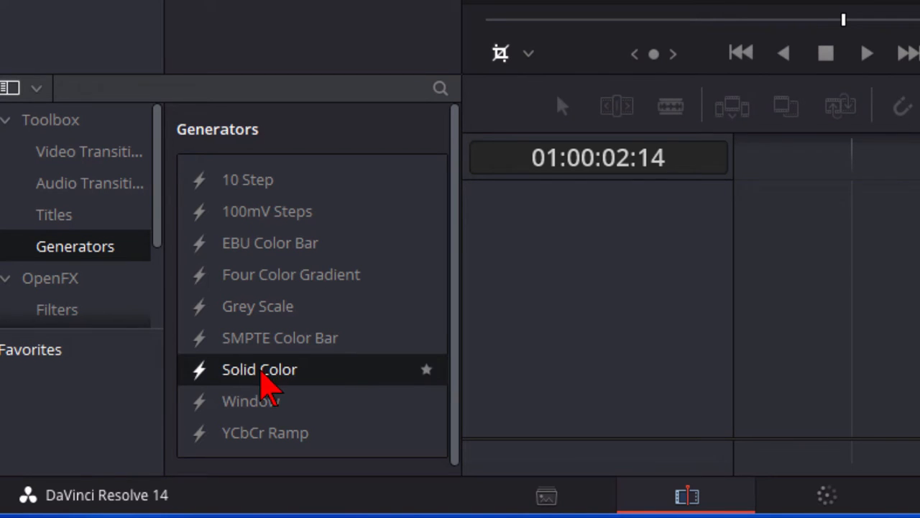
{"action": "left_click_drag", "start_coordinate": [259, 369], "coordinate": [519, 442]}
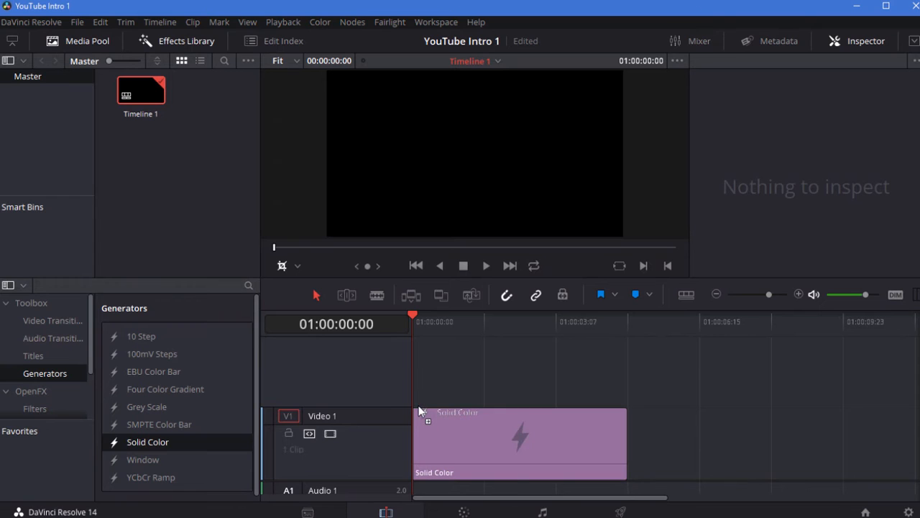
{"action": "left_click", "coordinate": [518, 442]}
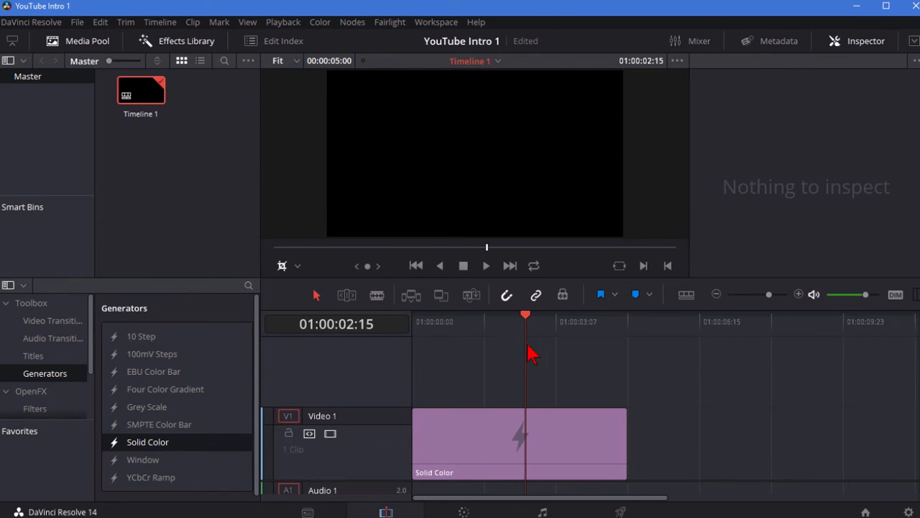
{"action": "left_click", "coordinate": [517, 442]}
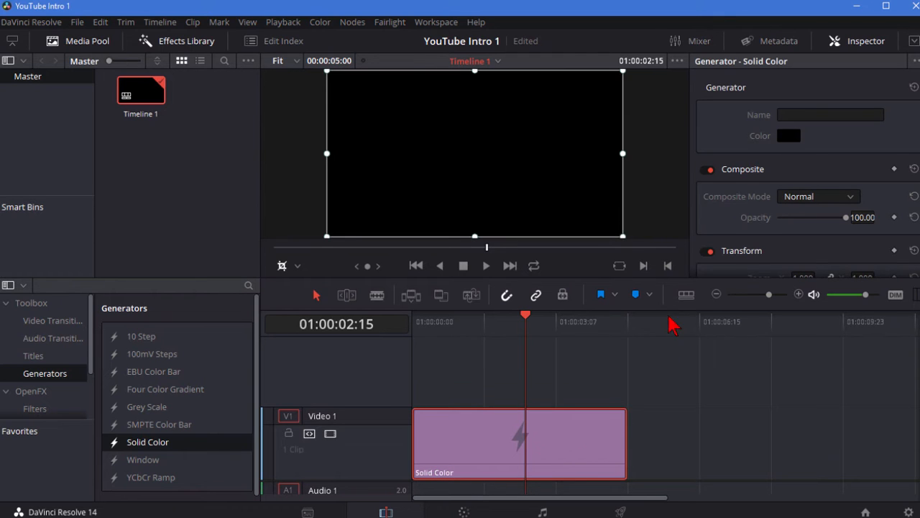
{"action": "mouse_move", "coordinate": [805, 101]}
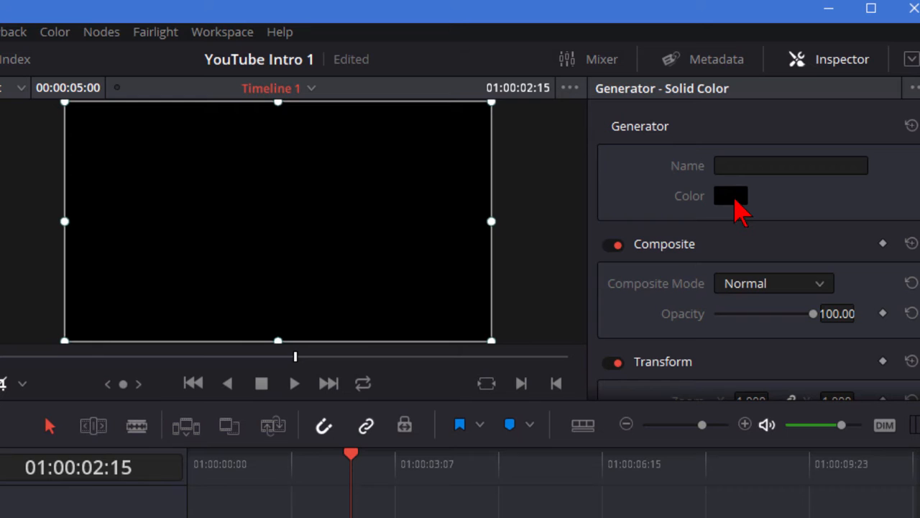
{"action": "mouse_move", "coordinate": [731, 196]}
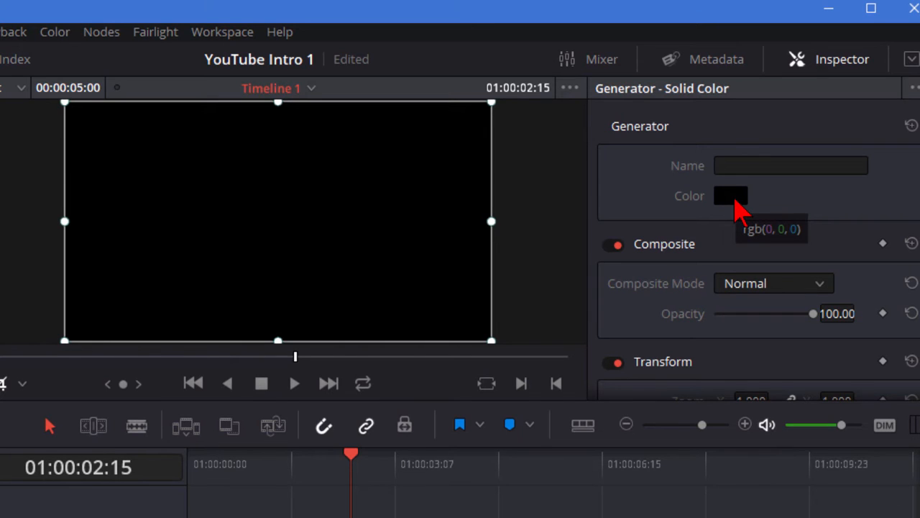
Set the Solid Color generator's colour to green from the Basic colors.
{"action": "left_click", "coordinate": [730, 196]}
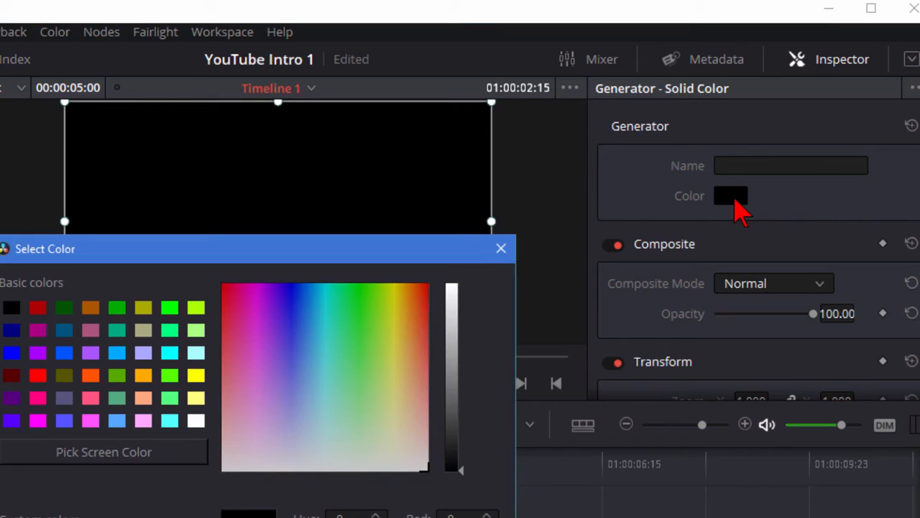
{"action": "mouse_move", "coordinate": [119, 327]}
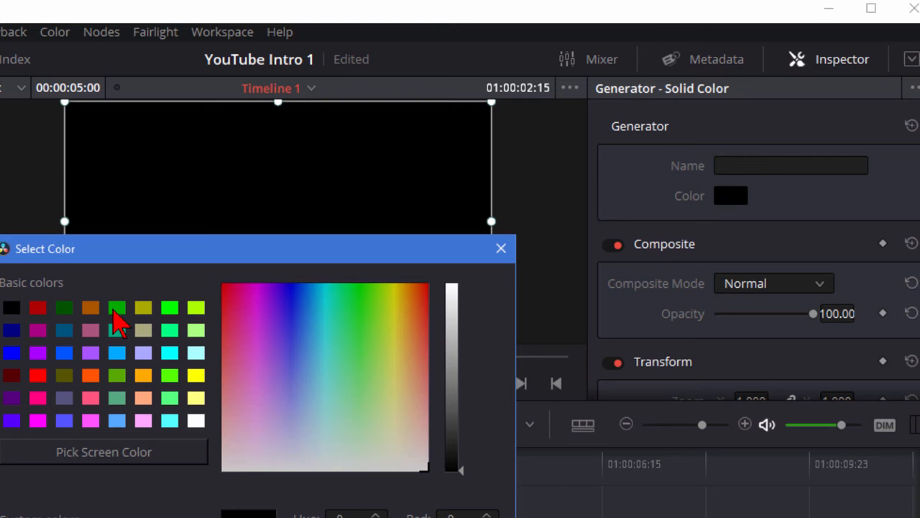
{"action": "left_click", "coordinate": [117, 307]}
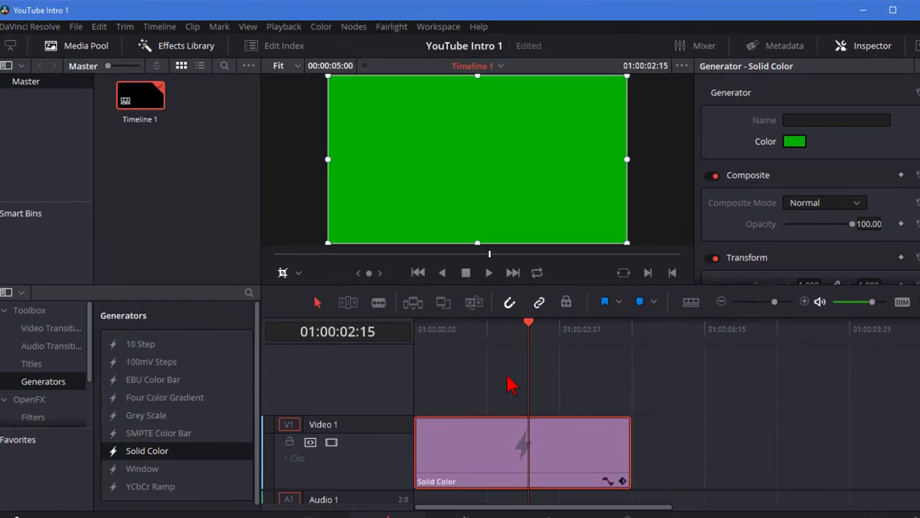
{"action": "mouse_move", "coordinate": [164, 397]}
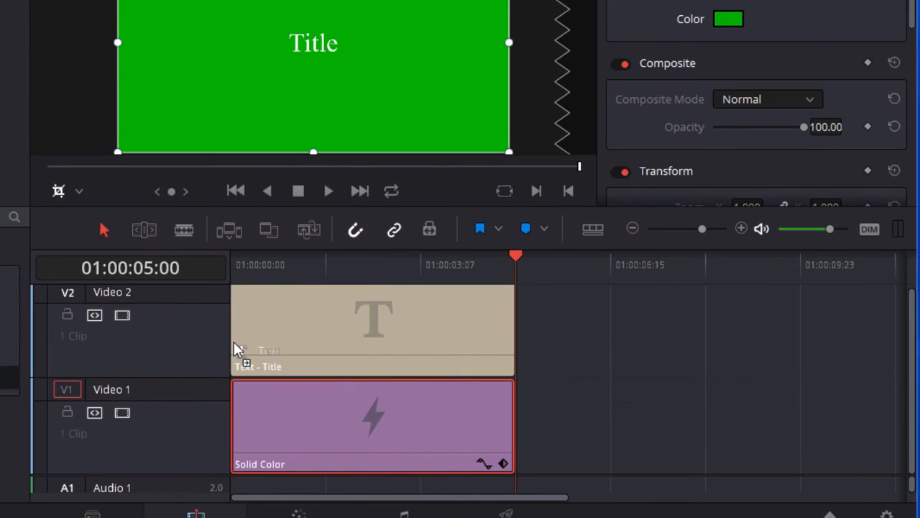
{"action": "mouse_move", "coordinate": [338, 323]}
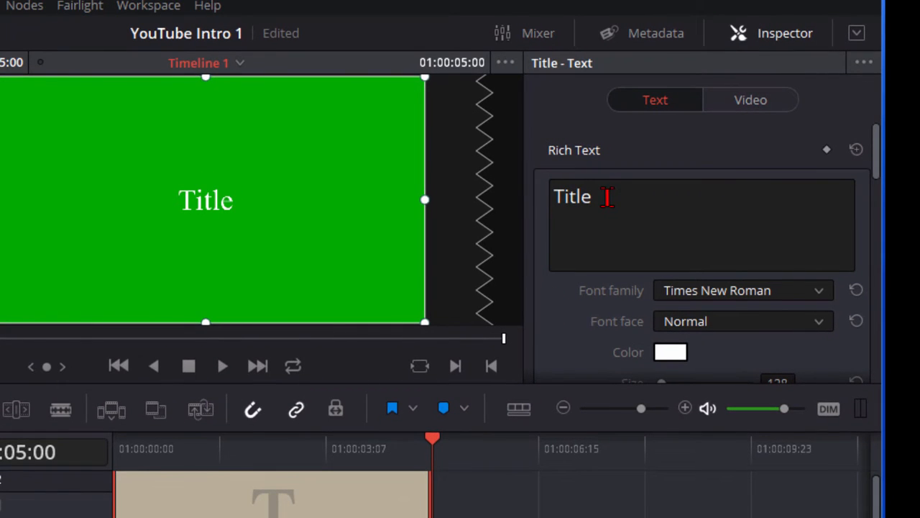
Make the title text read GROW and set its font family to BorisBlackBloxx.
{"action": "type", "text": "G"}
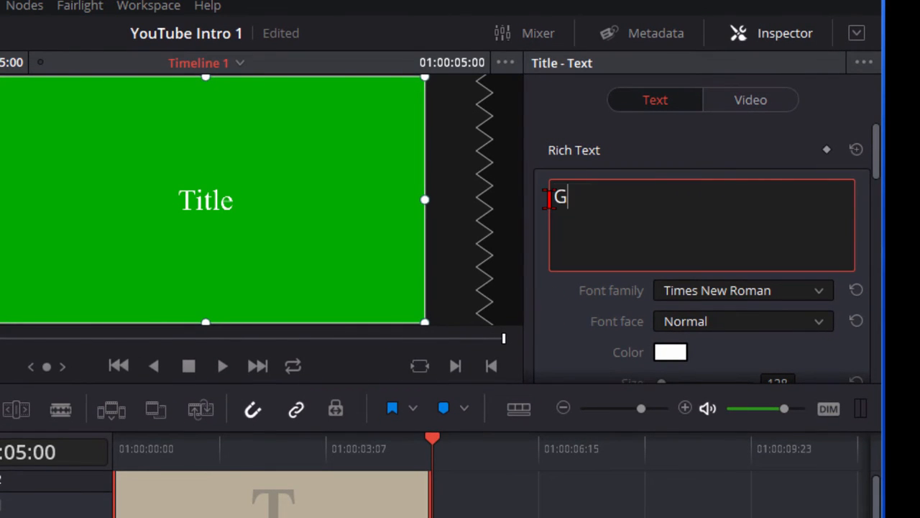
{"action": "type", "text": "ROW"}
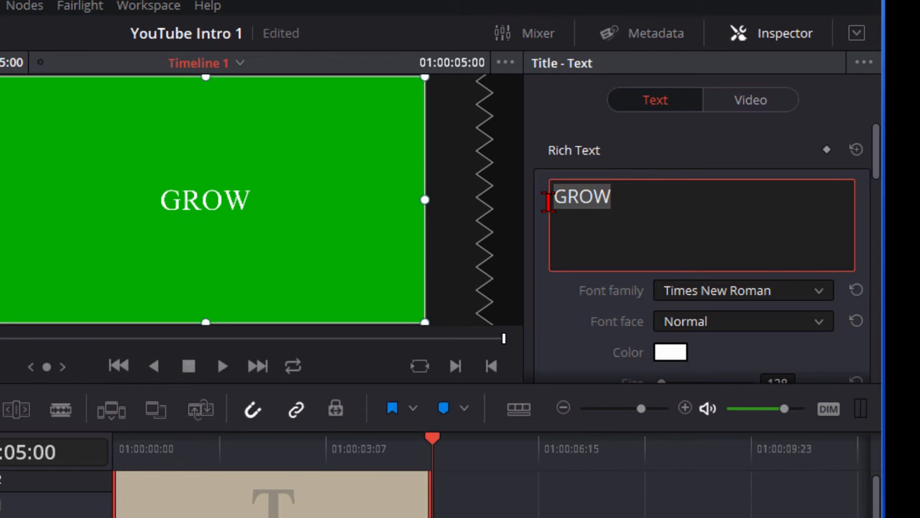
{"action": "left_click", "coordinate": [817, 290]}
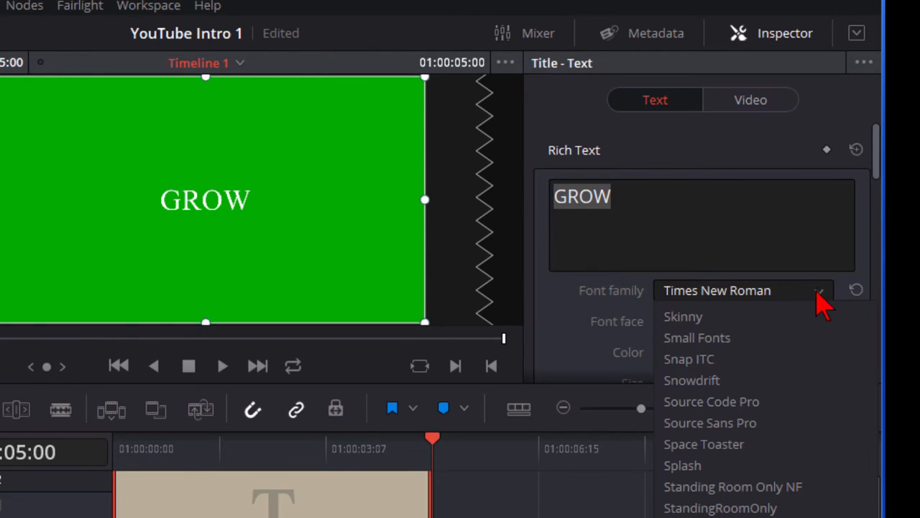
{"action": "scroll", "scroll_direction": "up", "scroll_amount": 3}
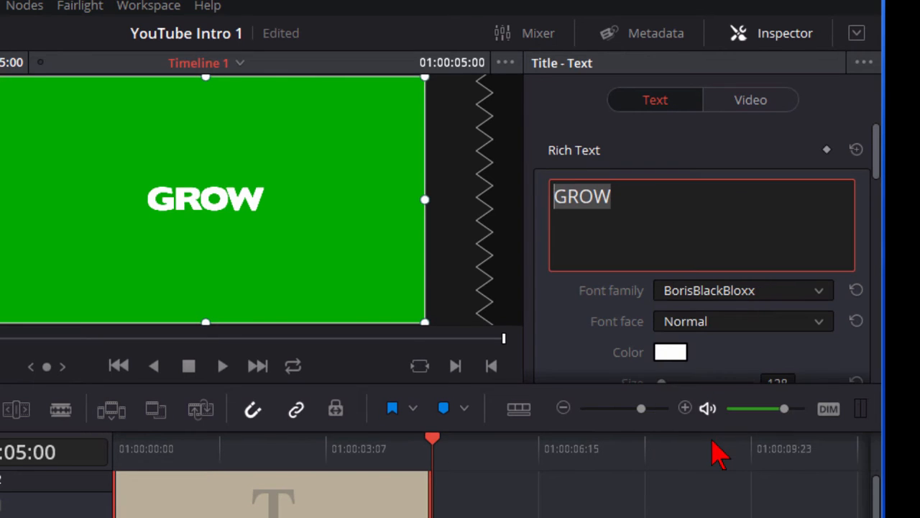
{"action": "mouse_move", "coordinate": [877, 205]}
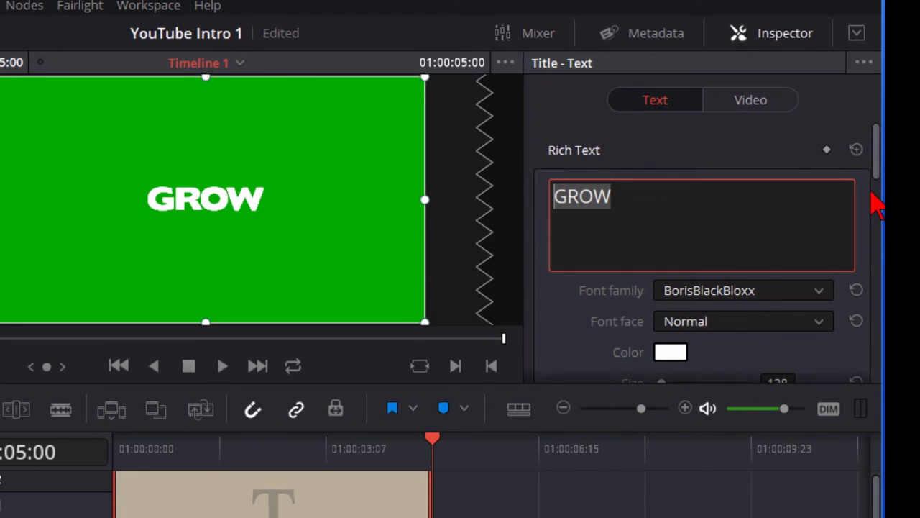
Set GROW to size 428 near the top of the frame with a black stroke of size 3.
{"action": "scroll", "scroll_direction": "down", "scroll_amount": 3}
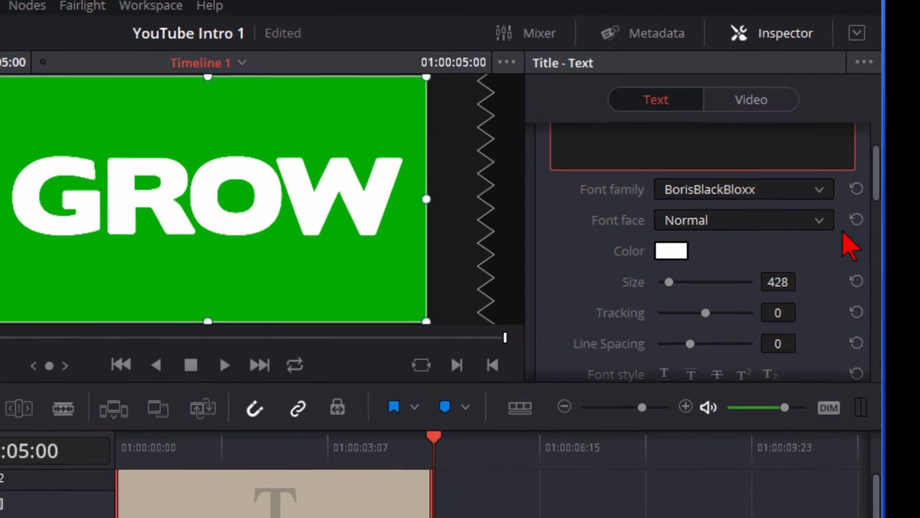
{"action": "scroll", "scroll_direction": "down", "scroll_amount": 3}
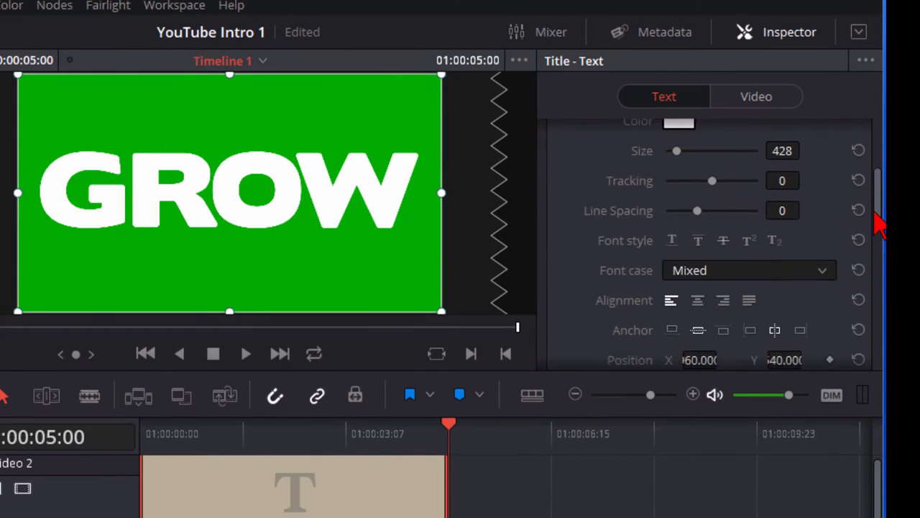
{"action": "scroll", "scroll_direction": "down", "scroll_amount": 3}
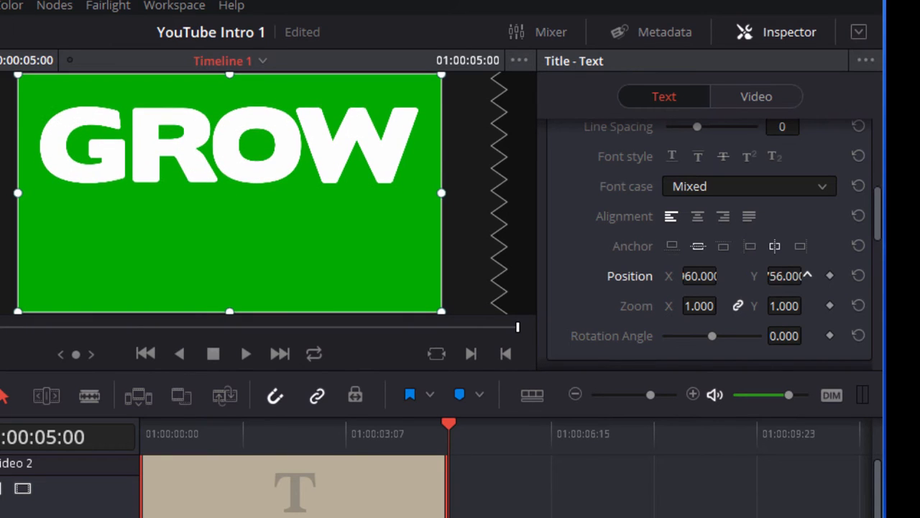
{"action": "scroll", "scroll_direction": "down", "scroll_amount": 3}
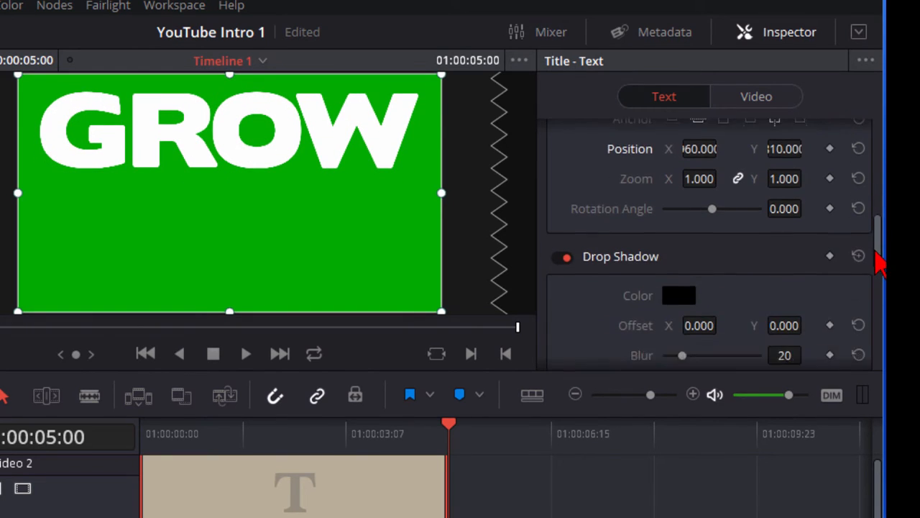
{"action": "scroll", "scroll_direction": "down", "scroll_amount": 3}
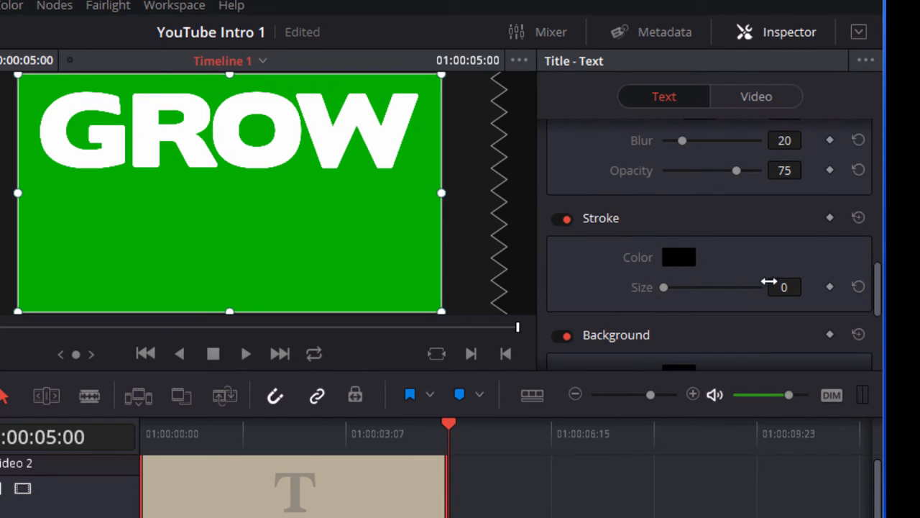
{"action": "mouse_move", "coordinate": [668, 299]}
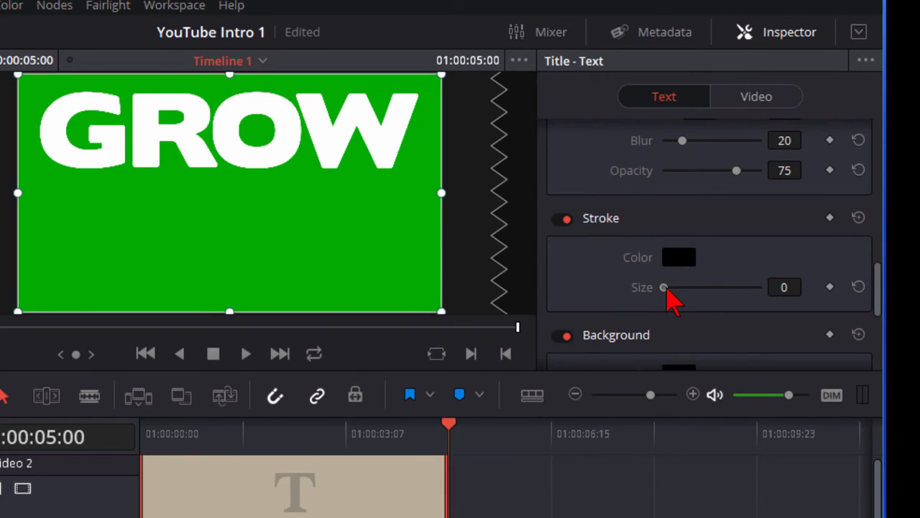
{"action": "left_click_drag", "start_coordinate": [662, 287], "coordinate": [674, 286]}
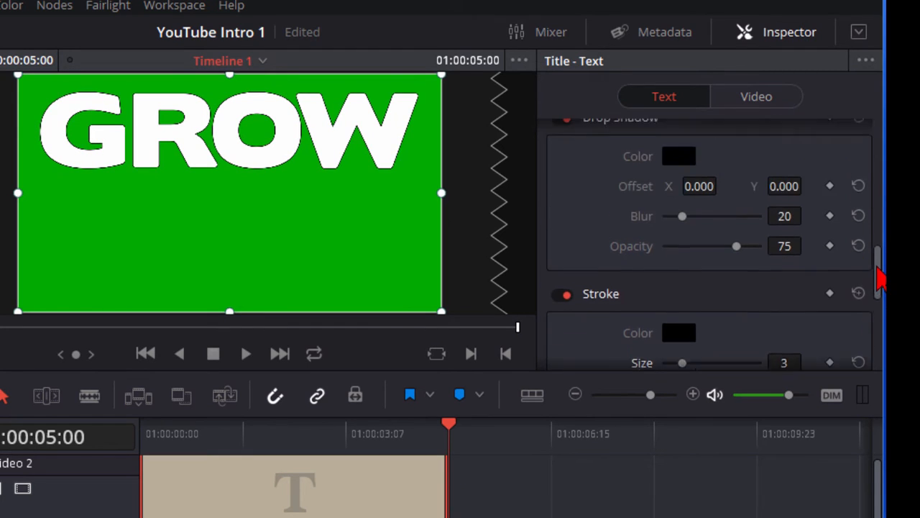
{"action": "scroll", "scroll_direction": "up", "scroll_amount": 3}
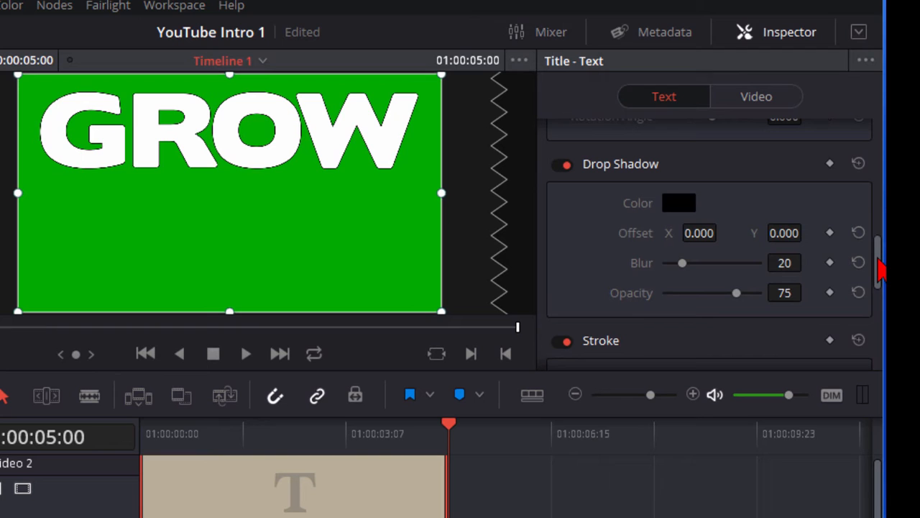
{"action": "scroll", "scroll_direction": "up", "scroll_amount": 3}
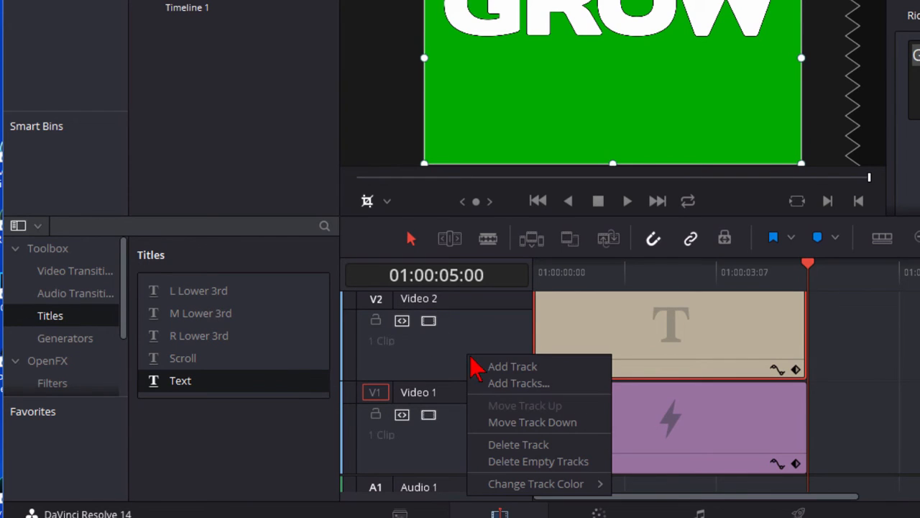
Add a new empty Video 3 track above the GROW title clip.
{"action": "left_click", "coordinate": [512, 365]}
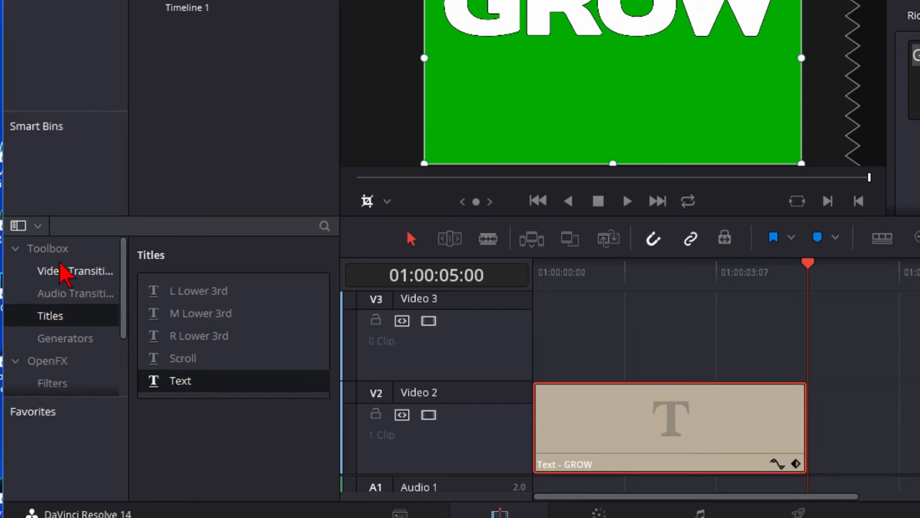
{"action": "mouse_move", "coordinate": [128, 365]}
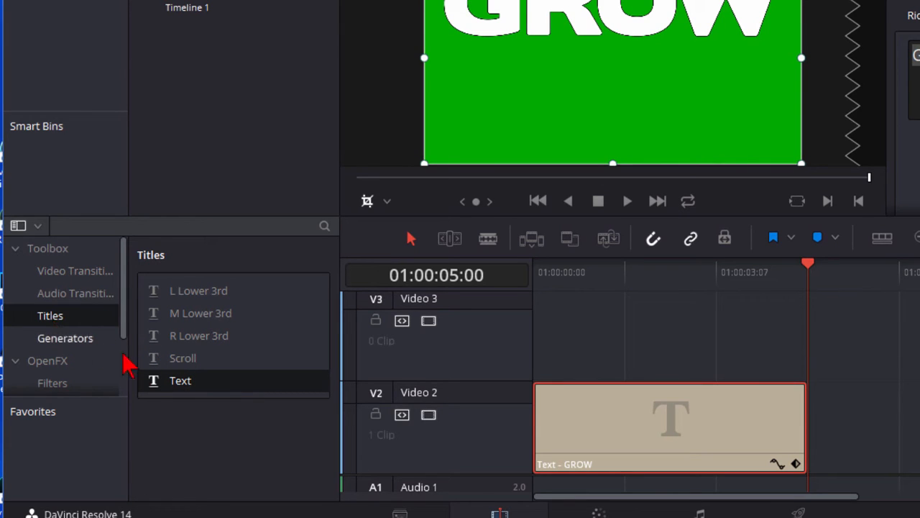
Place a Text title on Video 3 and replace its placeholder with YOUR INCOME WITH.
{"action": "left_click_drag", "start_coordinate": [180, 380], "coordinate": [690, 334]}
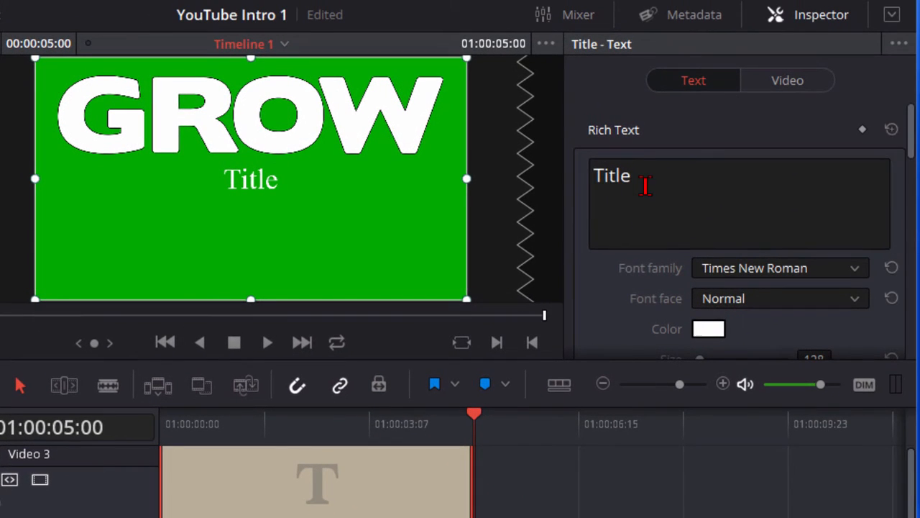
{"action": "double_click", "coordinate": [611, 175]}
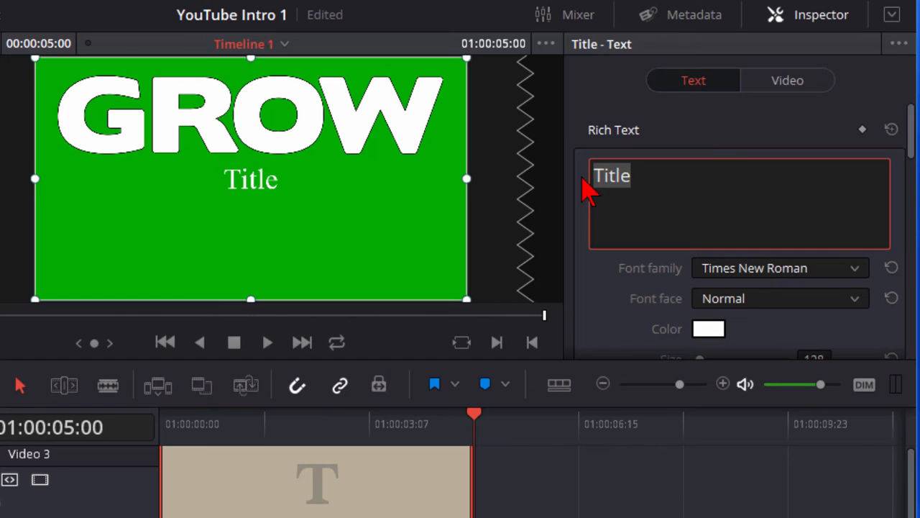
{"action": "type", "text": "YOUR INCOME WITH"}
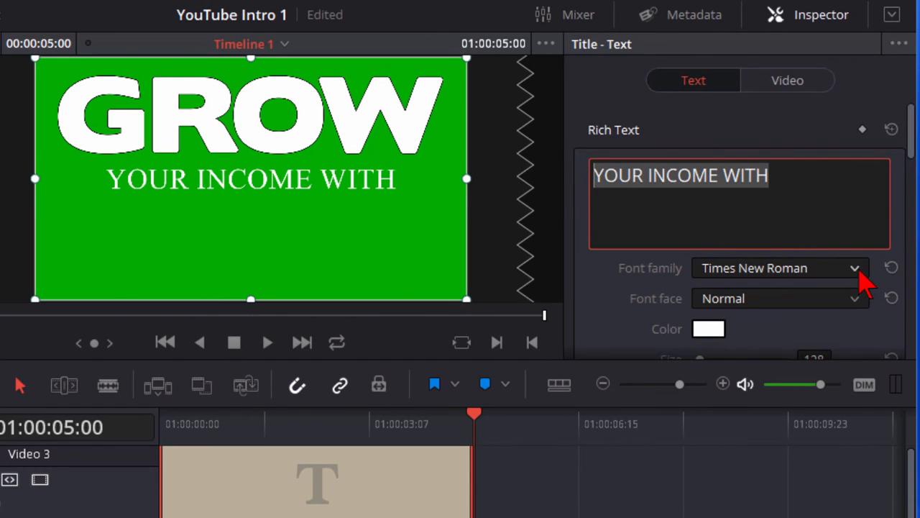
Set YOUR INCOME WITH to Bebas Neue, size 300, black, positioned directly under GROW.
{"action": "left_click", "coordinate": [854, 268]}
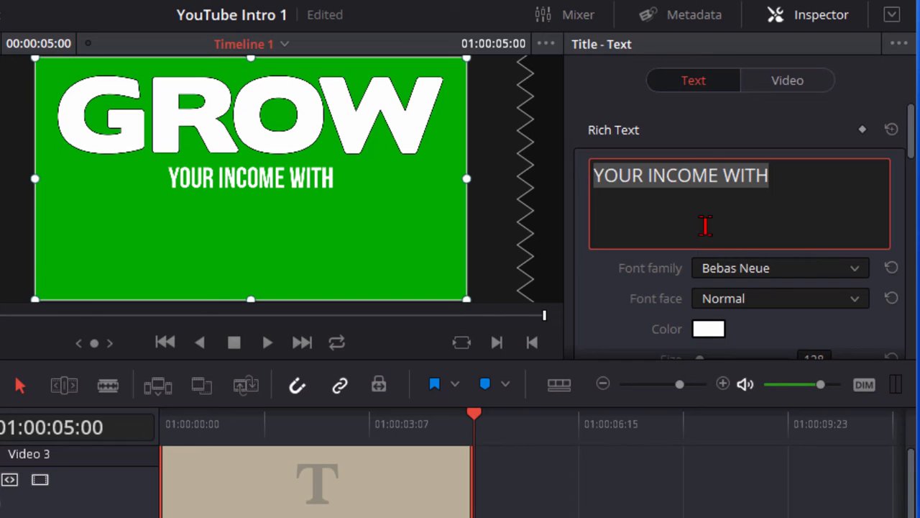
{"action": "scroll", "scroll_direction": "down", "scroll_amount": 3}
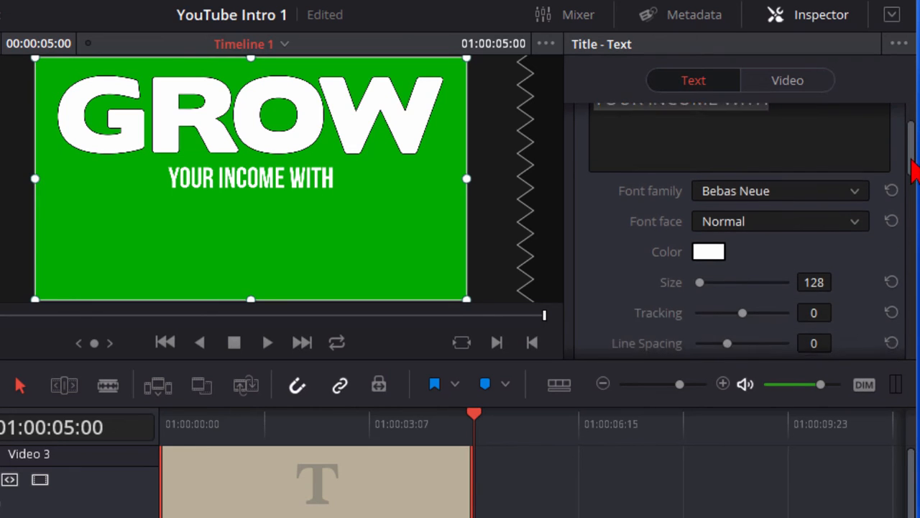
{"action": "left_click_drag", "start_coordinate": [699, 282], "coordinate": [719, 229]}
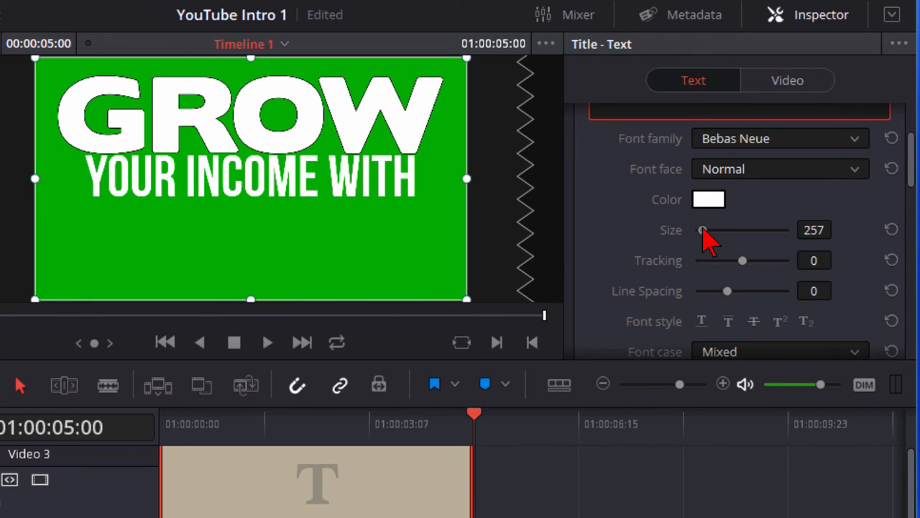
{"action": "left_click_drag", "start_coordinate": [702, 230], "coordinate": [708, 230]}
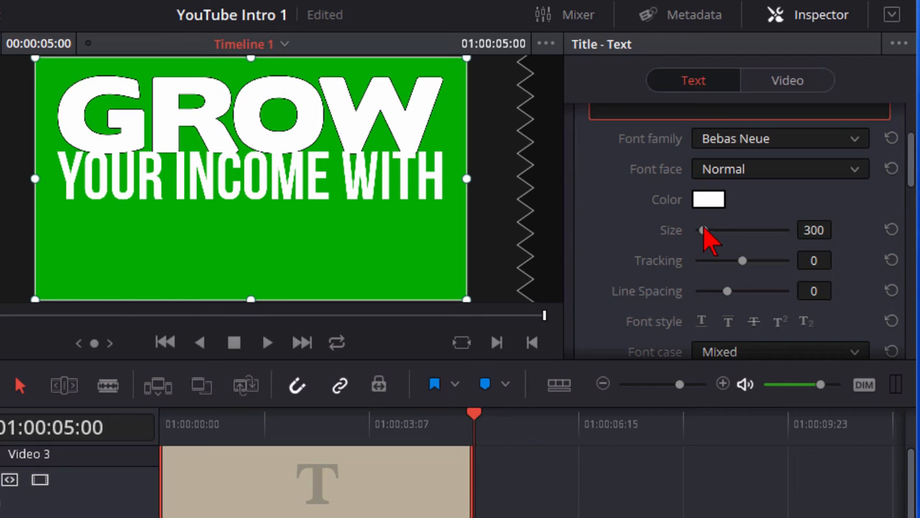
{"action": "left_click", "coordinate": [708, 199]}
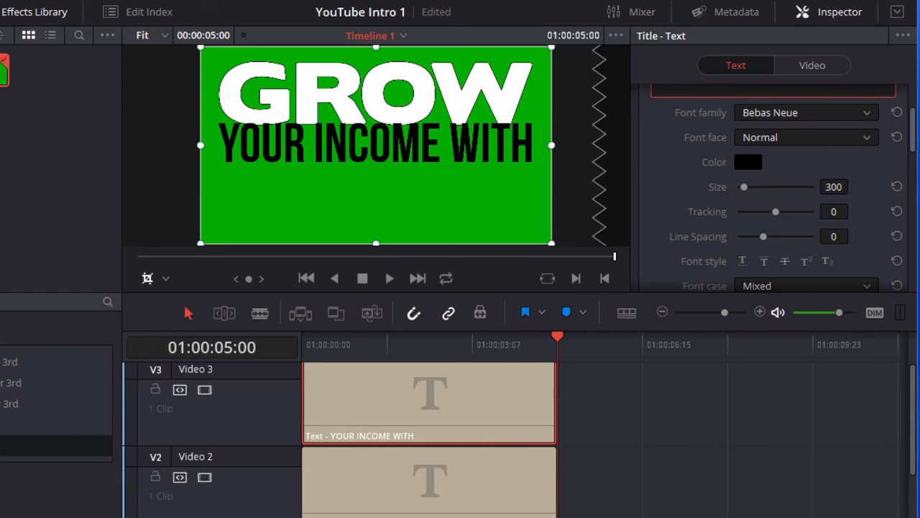
{"action": "scroll", "scroll_direction": "down", "scroll_amount": 3}
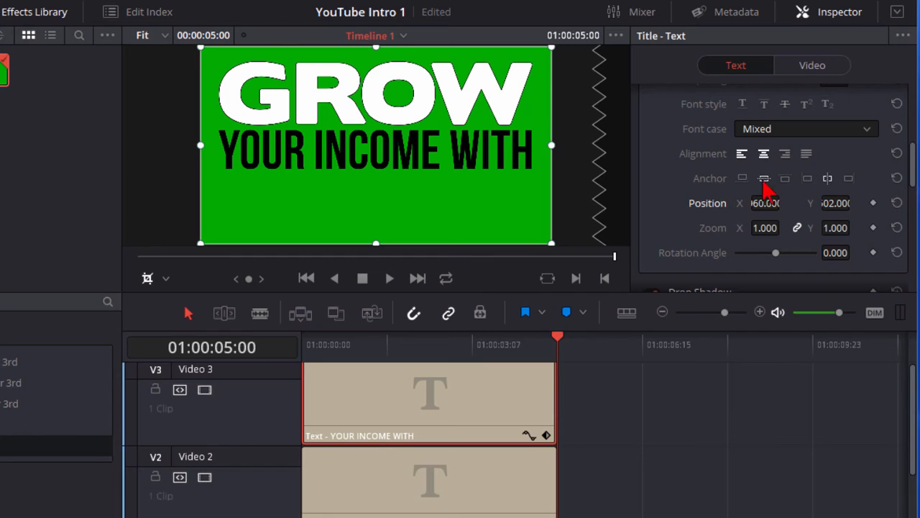
{"action": "mouse_move", "coordinate": [723, 147]}
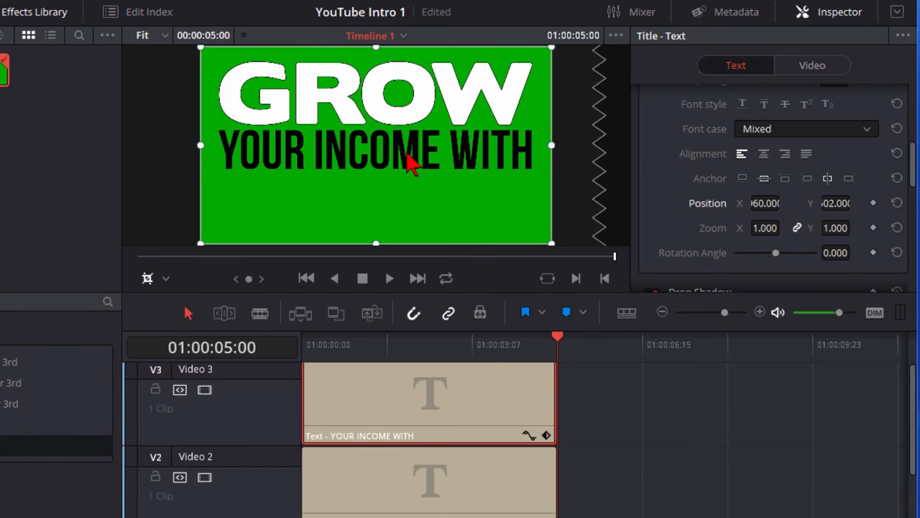
{"action": "mouse_move", "coordinate": [345, 208]}
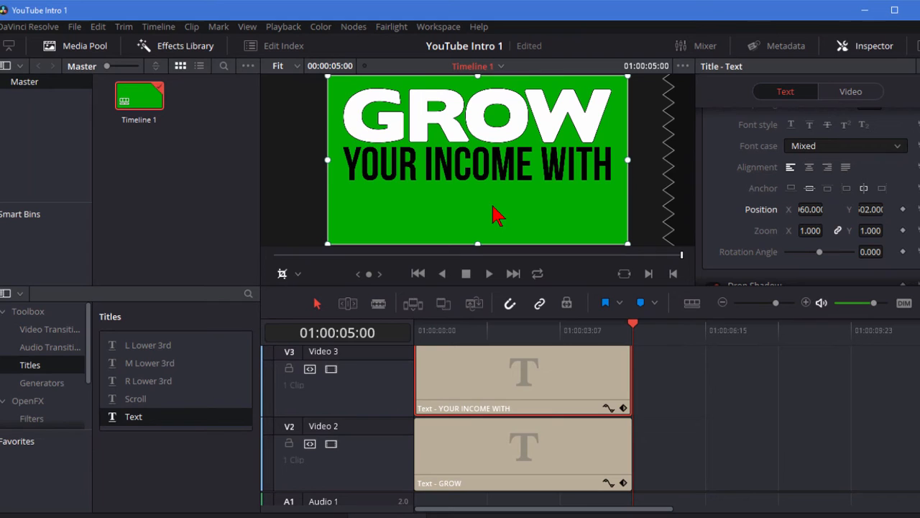
{"action": "mouse_move", "coordinate": [86, 69]}
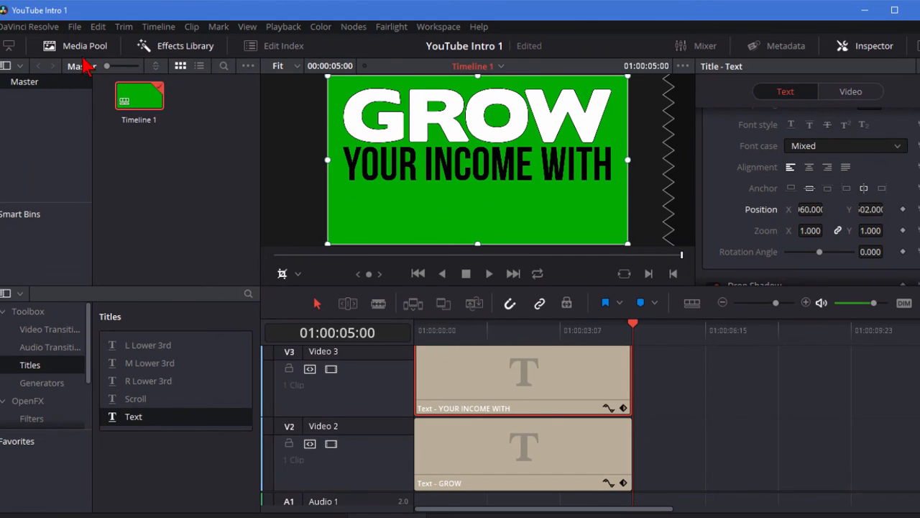
Import patreonbutton.jpg from the Pictures folder into the media pool.
{"action": "left_click", "coordinate": [74, 26]}
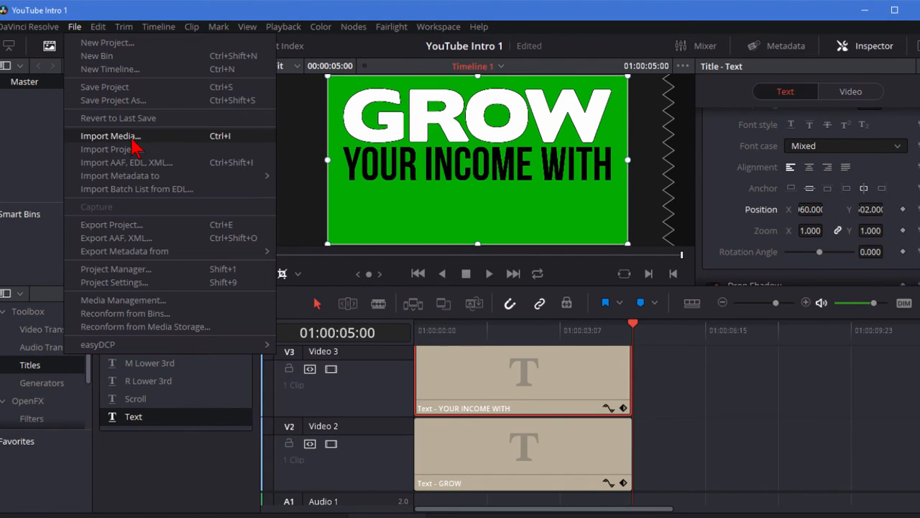
{"action": "left_click", "coordinate": [110, 135]}
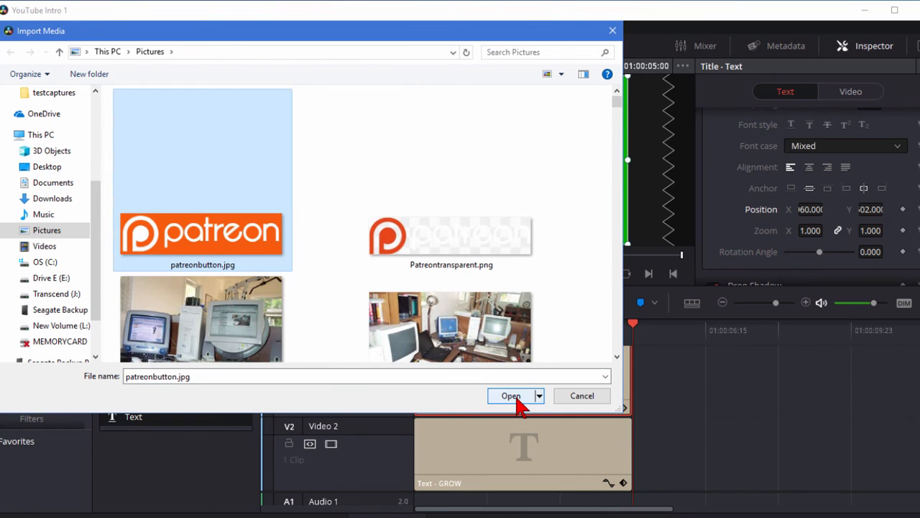
{"action": "left_click", "coordinate": [511, 396]}
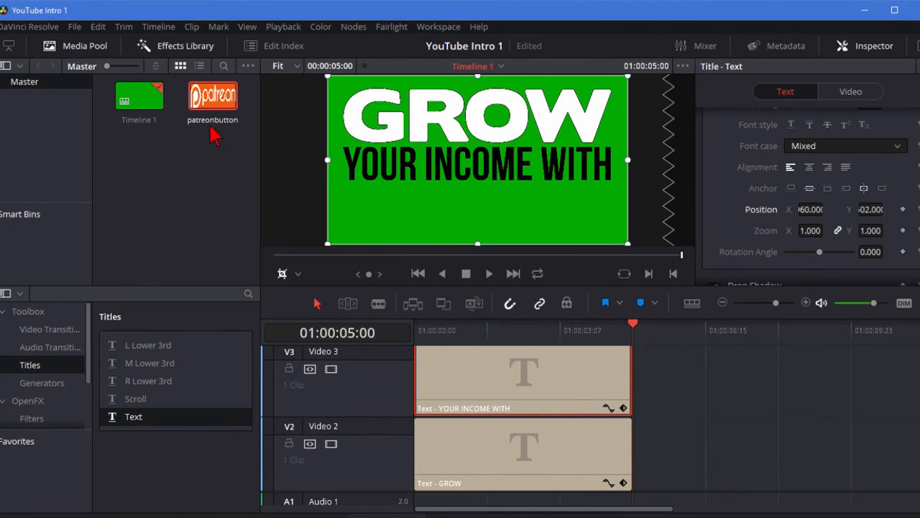
{"action": "mouse_move", "coordinate": [482, 377]}
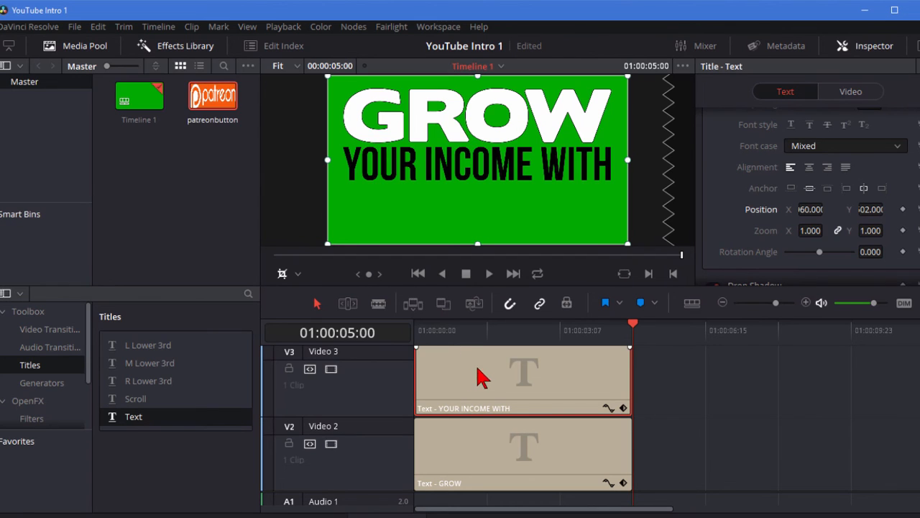
{"action": "mouse_move", "coordinate": [374, 399]}
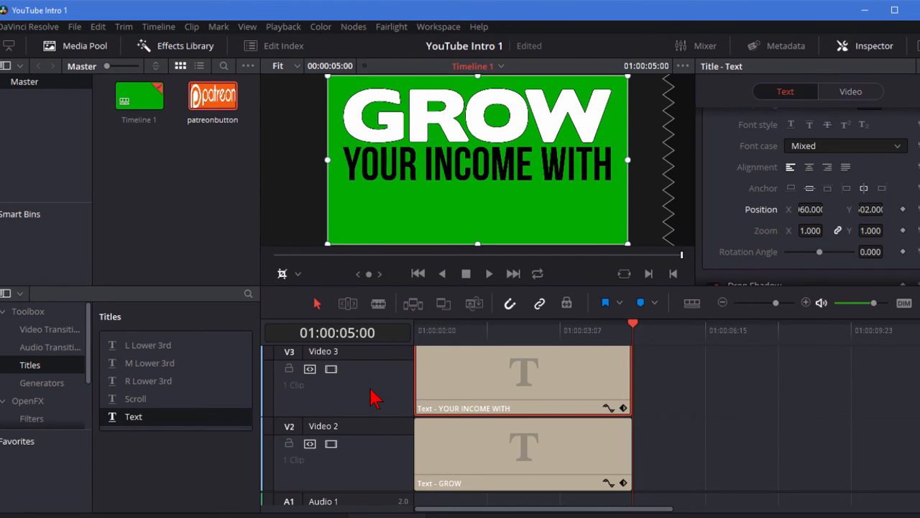
Add a Video 4 track and place the patreonbutton image on it above the text clips.
{"action": "right_click", "coordinate": [370, 399]}
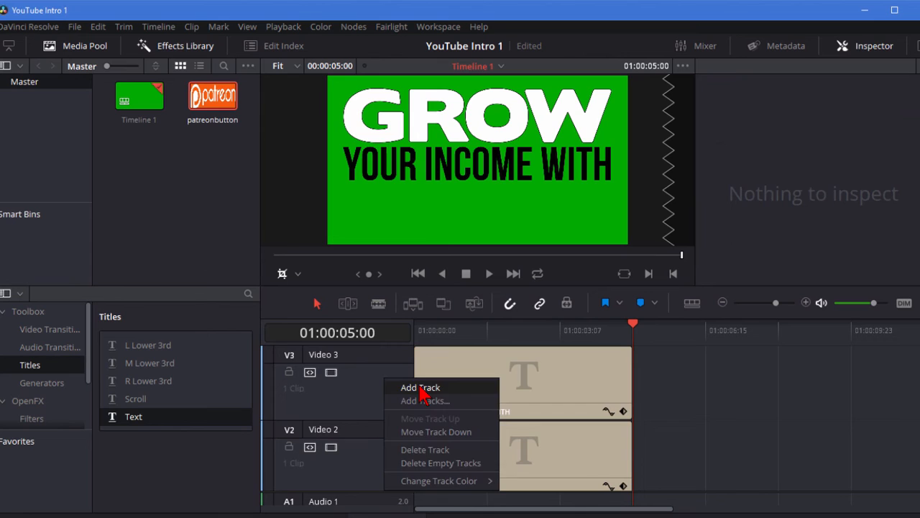
{"action": "left_click", "coordinate": [420, 386]}
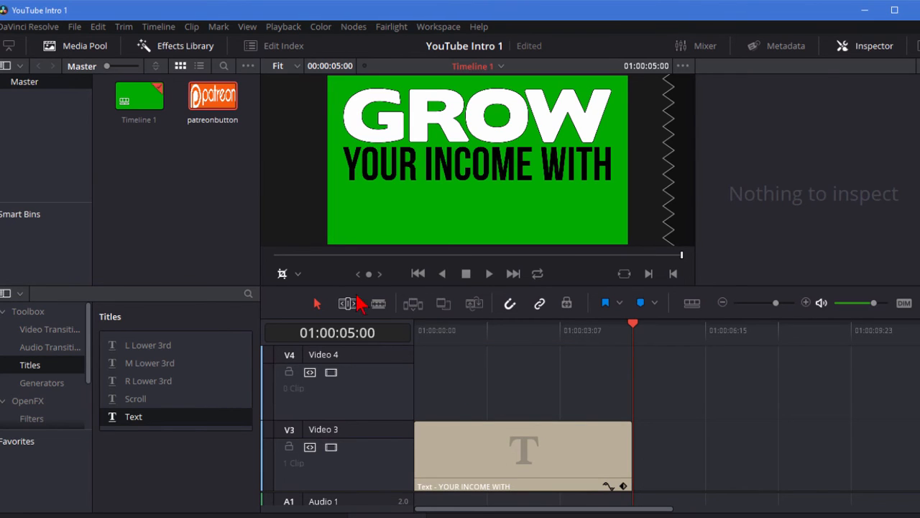
{"action": "left_click", "coordinate": [212, 96]}
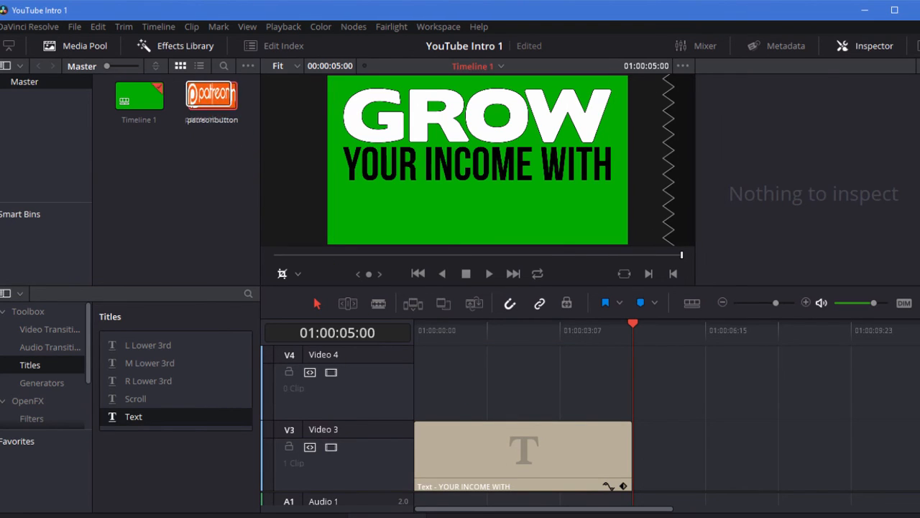
{"action": "left_click_drag", "start_coordinate": [211, 96], "coordinate": [539, 374]}
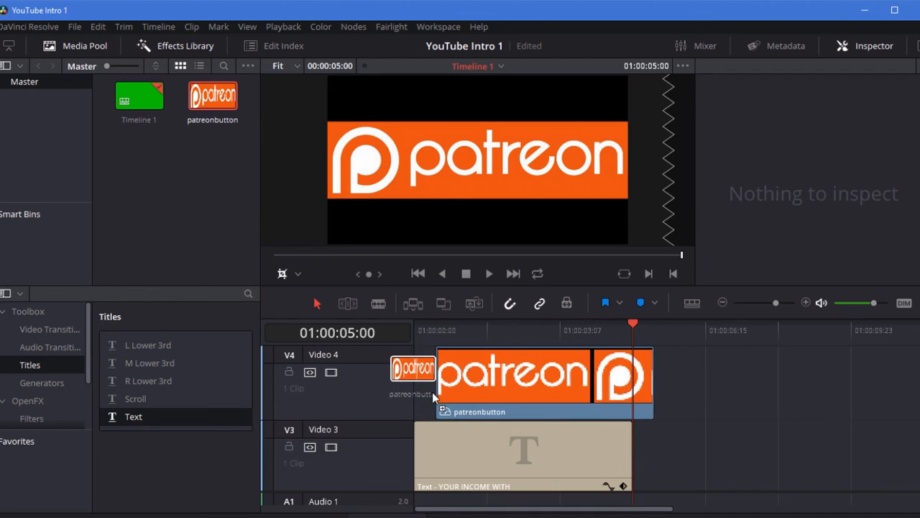
{"action": "left_click", "coordinate": [512, 329]}
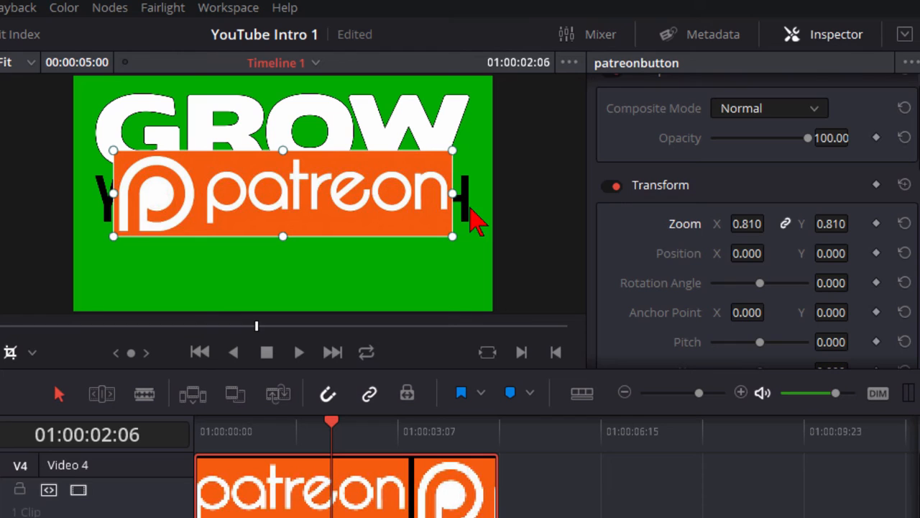
Scale the Patreon logo to Zoom 0.730 and lower its Position Y beneath YOUR INCOME WITH.
{"action": "scroll", "scroll_direction": "down", "scroll_amount": 3}
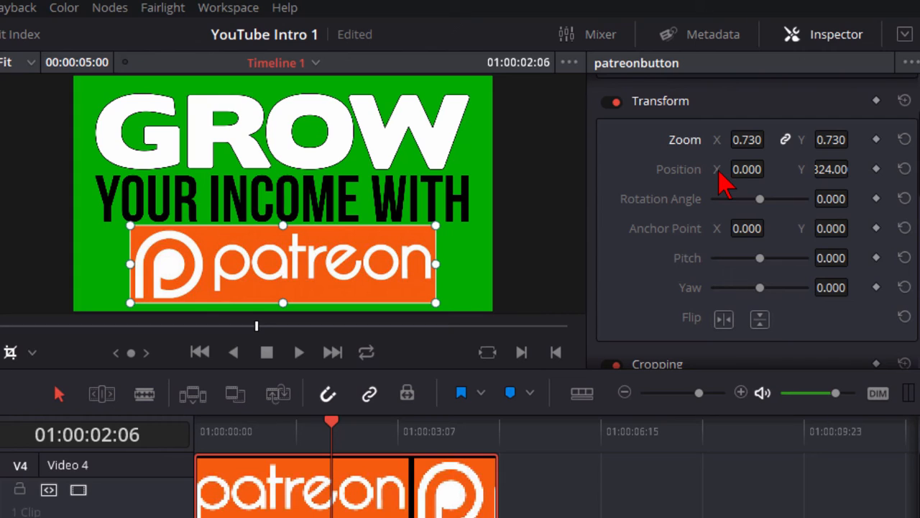
{"action": "mouse_move", "coordinate": [485, 295]}
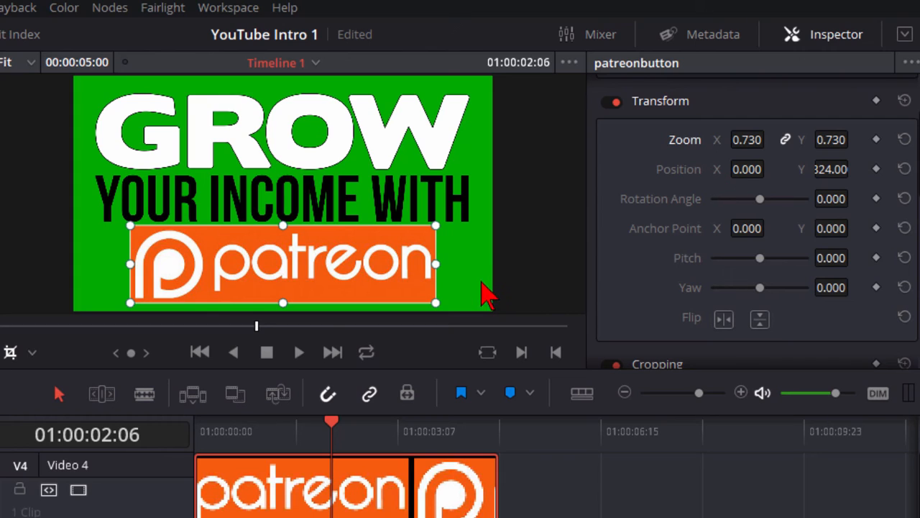
{"action": "mouse_move", "coordinate": [410, 298]}
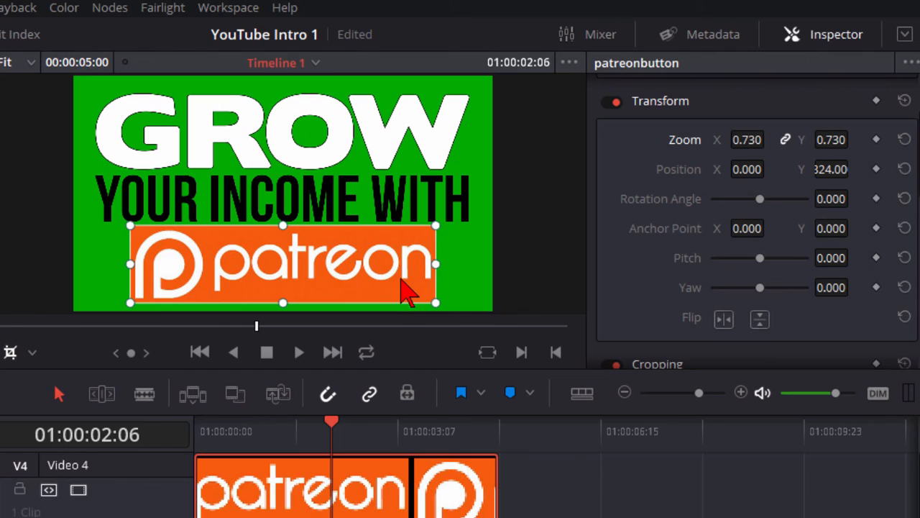
{"action": "mouse_move", "coordinate": [395, 294]}
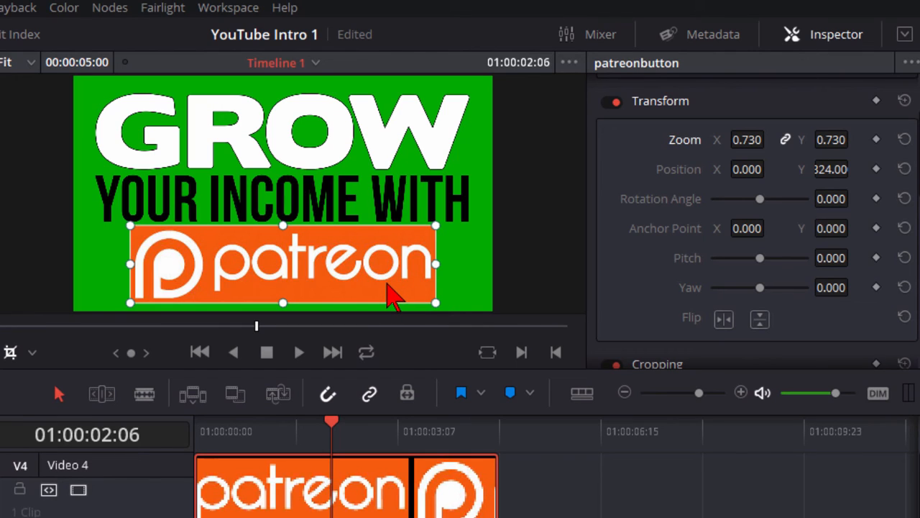
{"action": "mouse_move", "coordinate": [453, 244]}
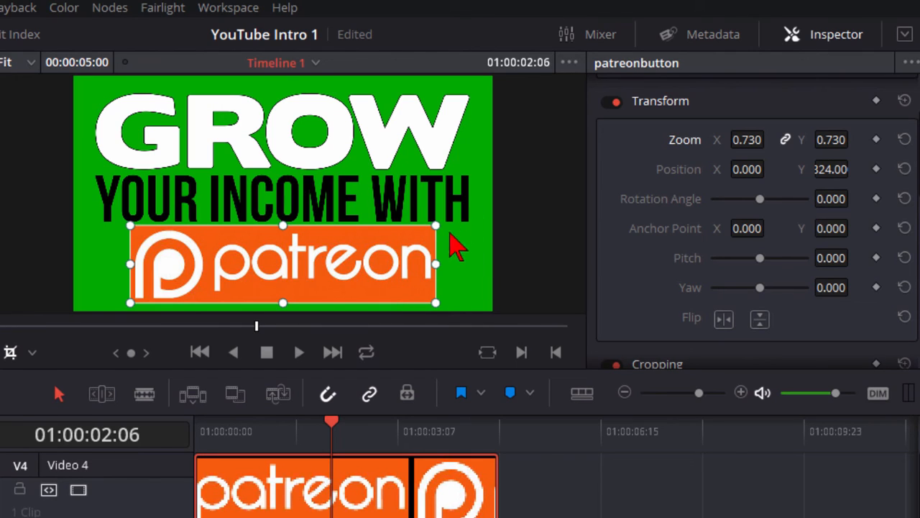
{"action": "mouse_move", "coordinate": [471, 227]}
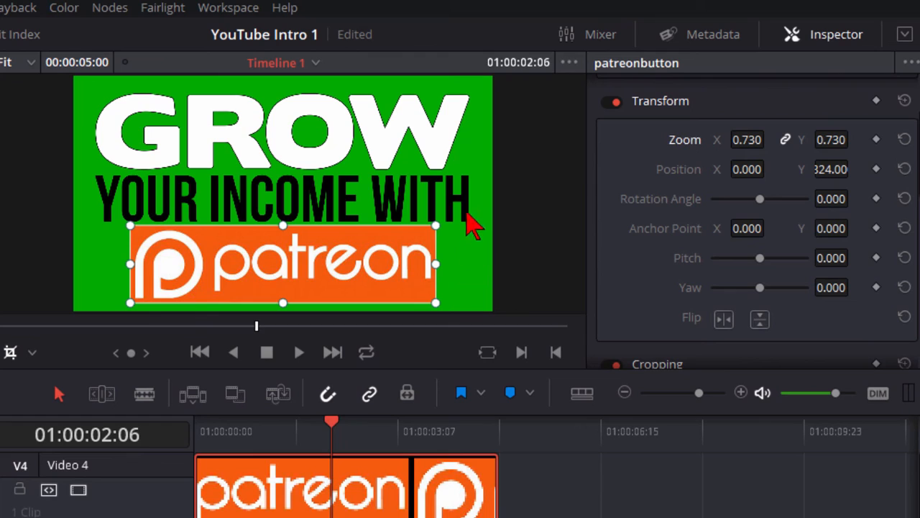
{"action": "mouse_move", "coordinate": [388, 302]}
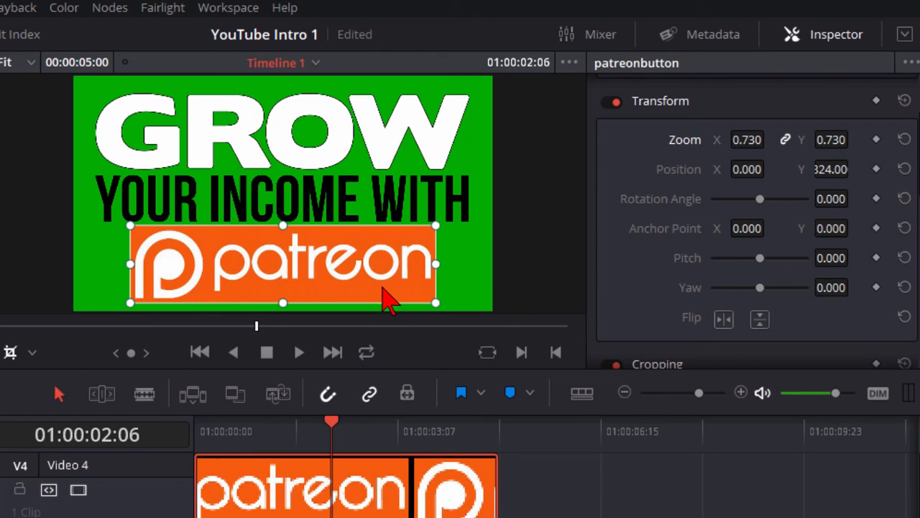
{"action": "mouse_move", "coordinate": [762, 460]}
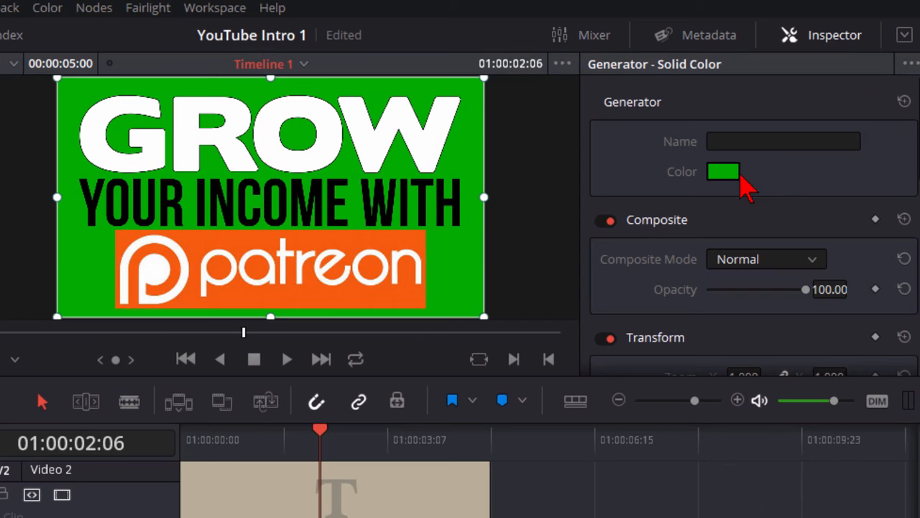
Recolour the Solid Color background by sampling the Patreon logo's orange from the screen.
{"action": "left_click", "coordinate": [723, 171]}
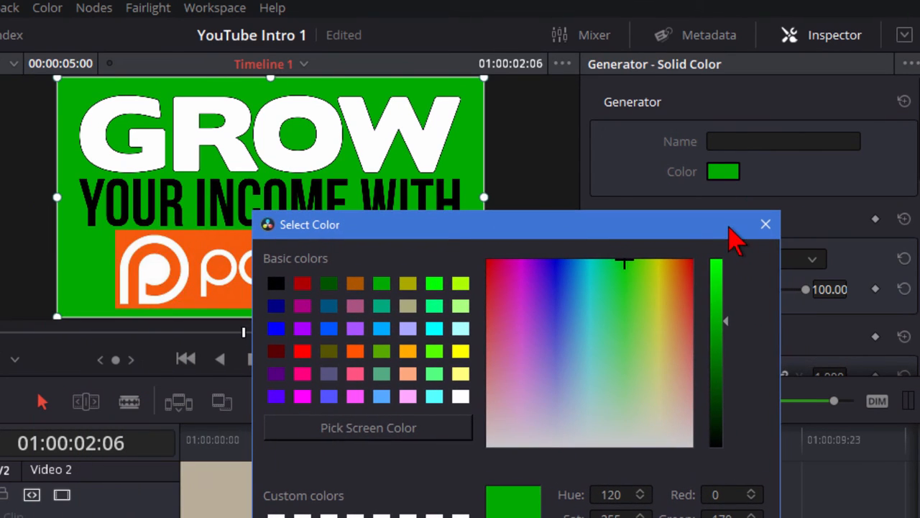
{"action": "mouse_move", "coordinate": [395, 442]}
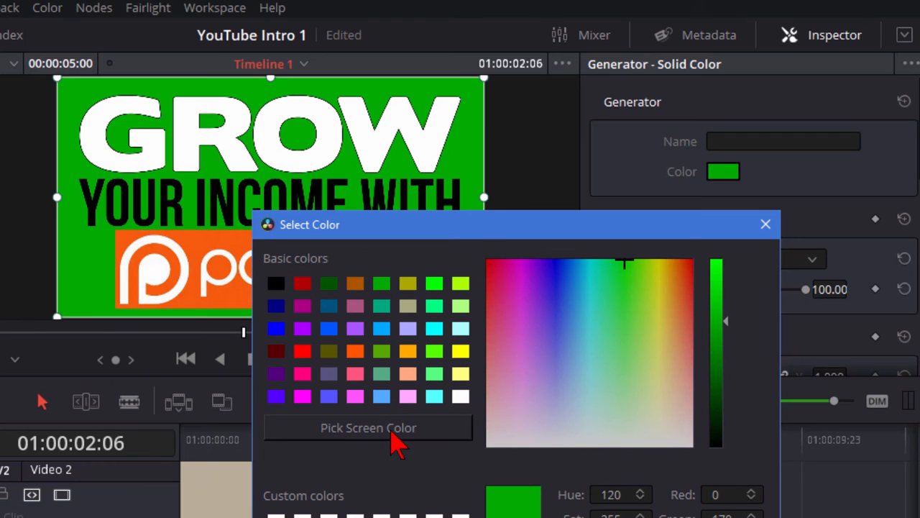
{"action": "left_click", "coordinate": [368, 427]}
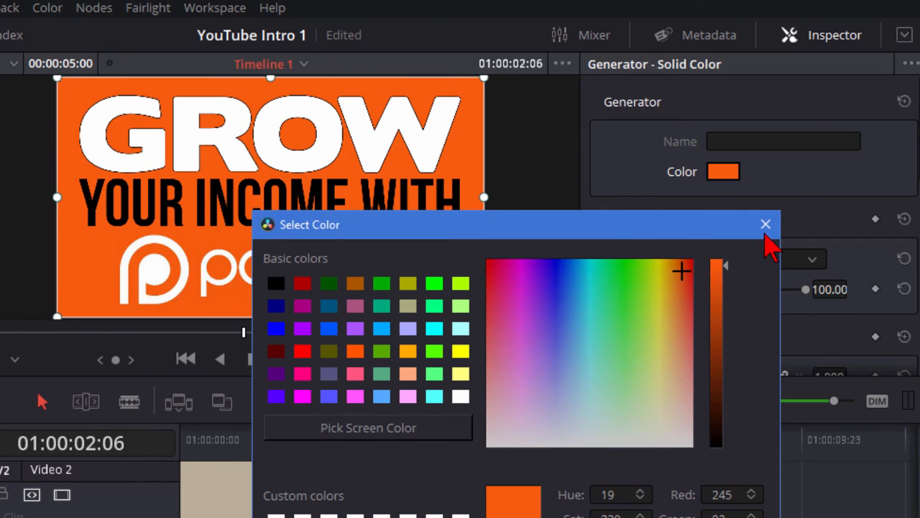
{"action": "left_click", "coordinate": [765, 223]}
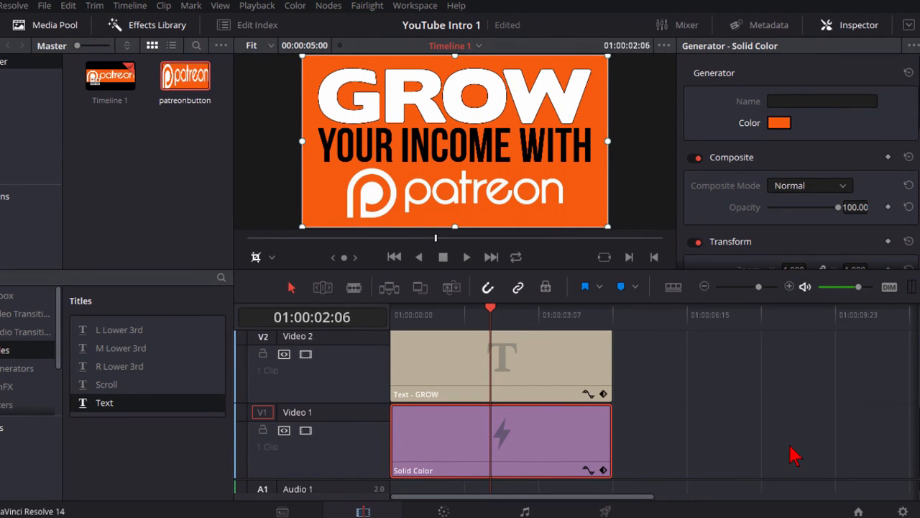
{"action": "mouse_move", "coordinate": [527, 259]}
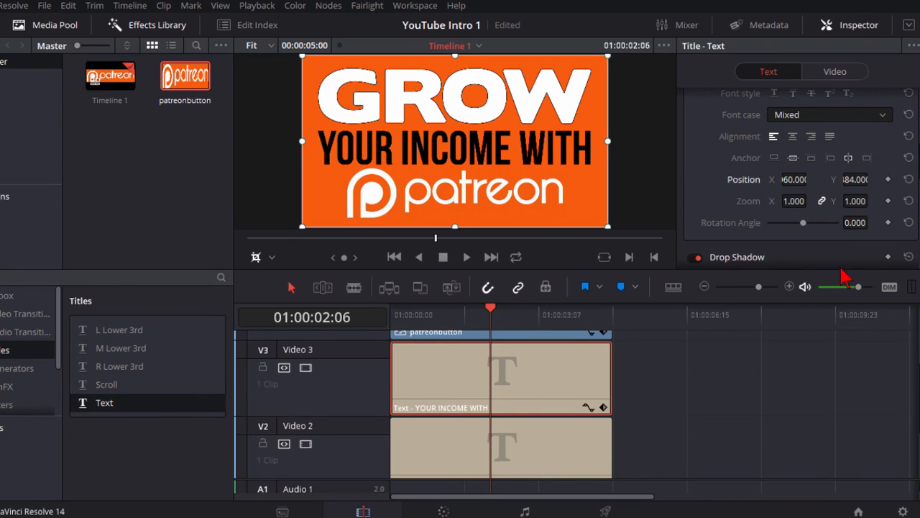
{"action": "mouse_move", "coordinate": [845, 279]}
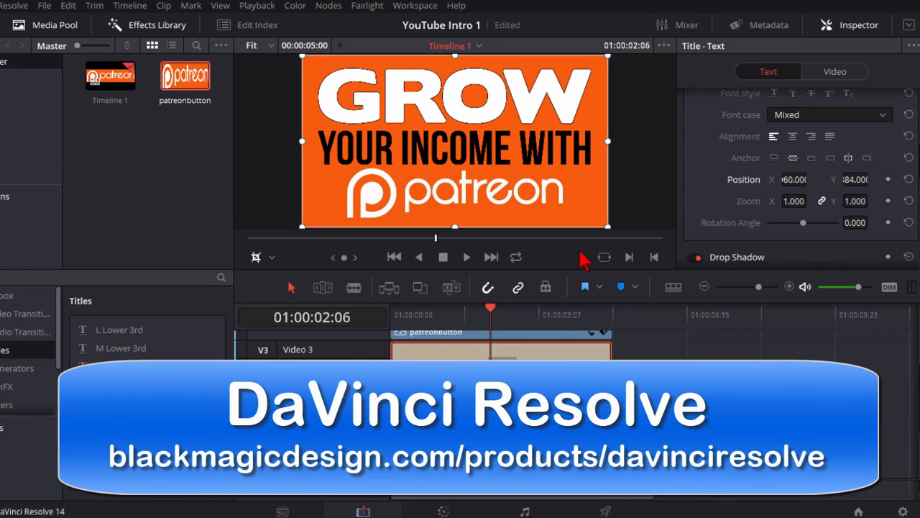
{"action": "mouse_move", "coordinate": [631, 351]}
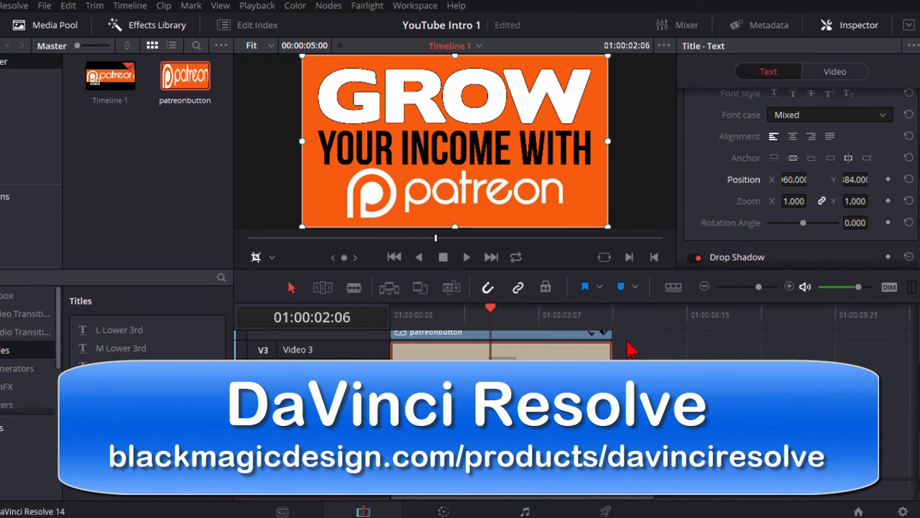